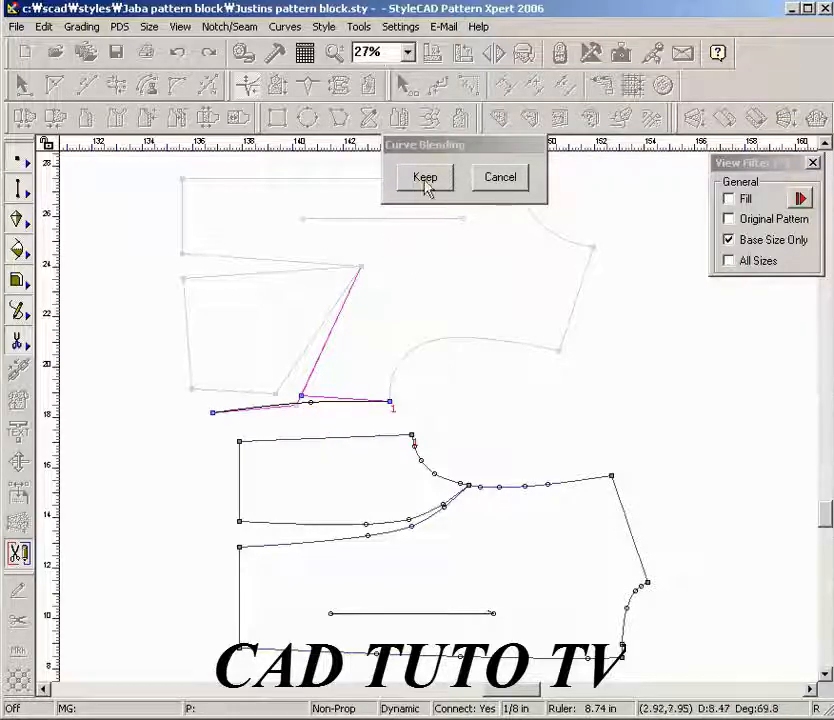
- Keep the blended curves after each pivot, including the armhole curve on the bodice pieces
{"action": "left_click", "coordinate": [426, 176]}
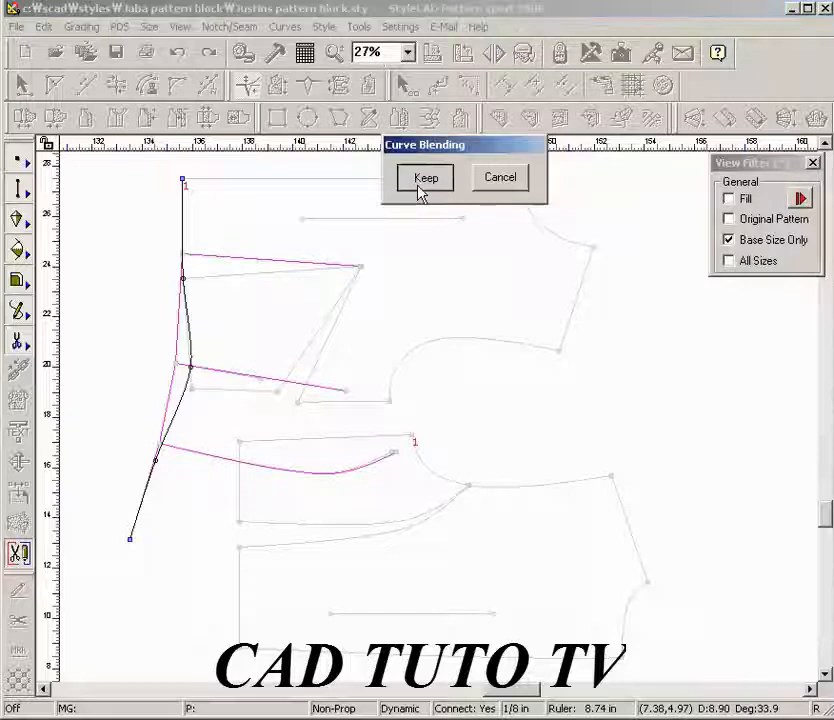
{"action": "left_click", "coordinate": [426, 176]}
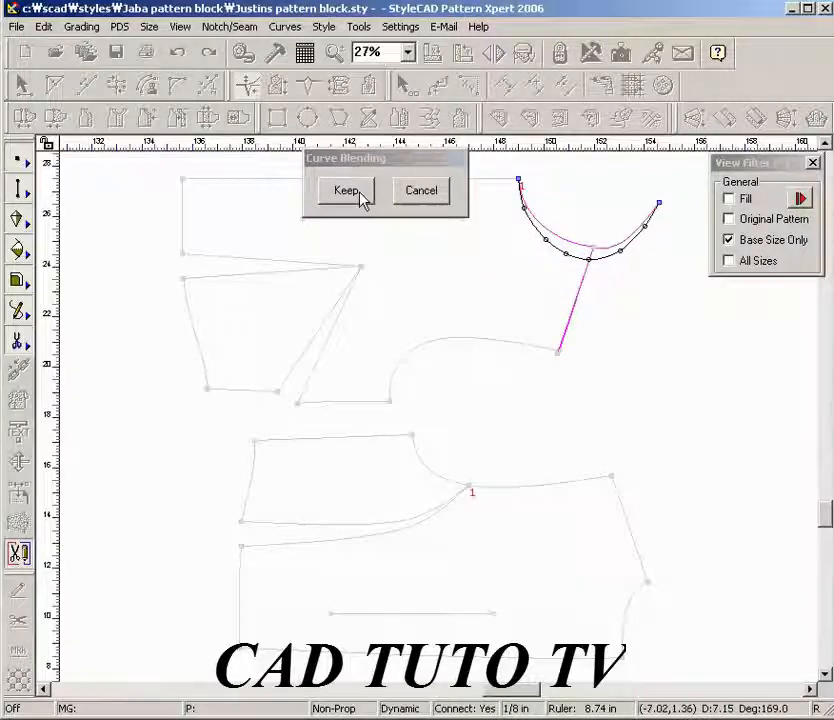
{"action": "left_click", "coordinate": [346, 190]}
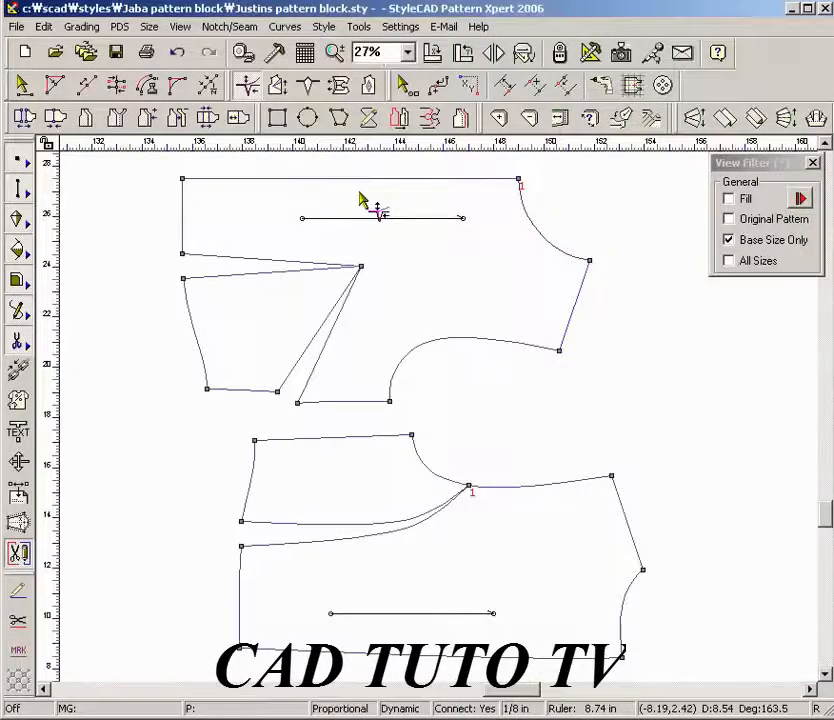
- Adjust the fusing piece edges by 1 inch and then -1 inch with Both Sides Point
{"action": "left_click", "coordinate": [716, 224]}
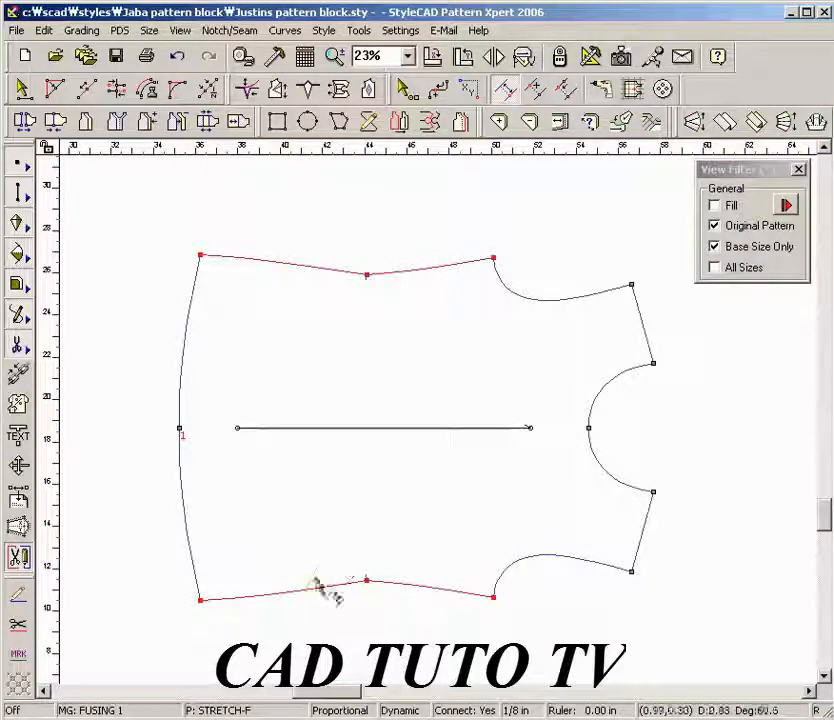
{"action": "mouse_move", "coordinate": [340, 390]}
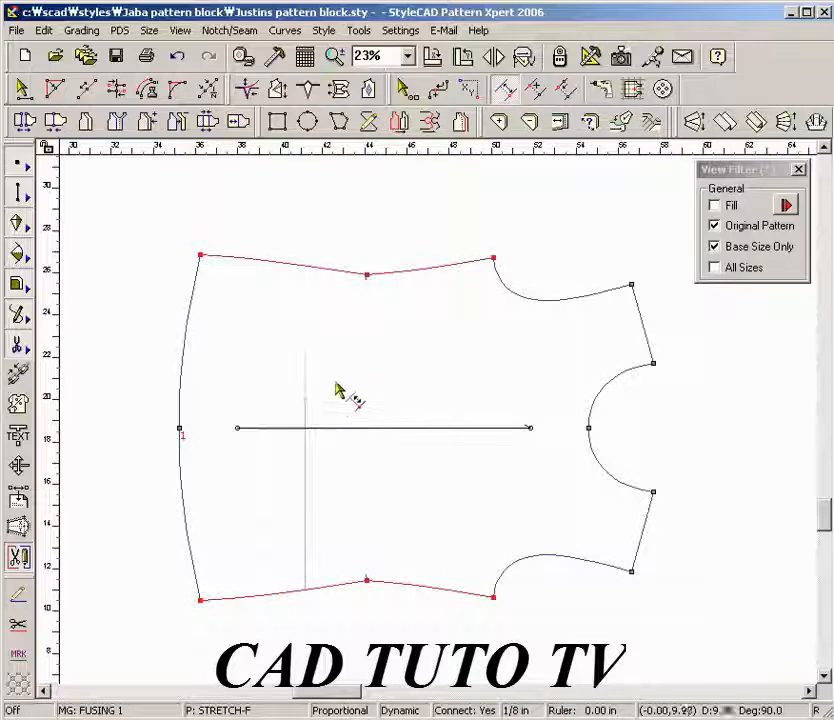
{"action": "mouse_move", "coordinate": [336, 244]}
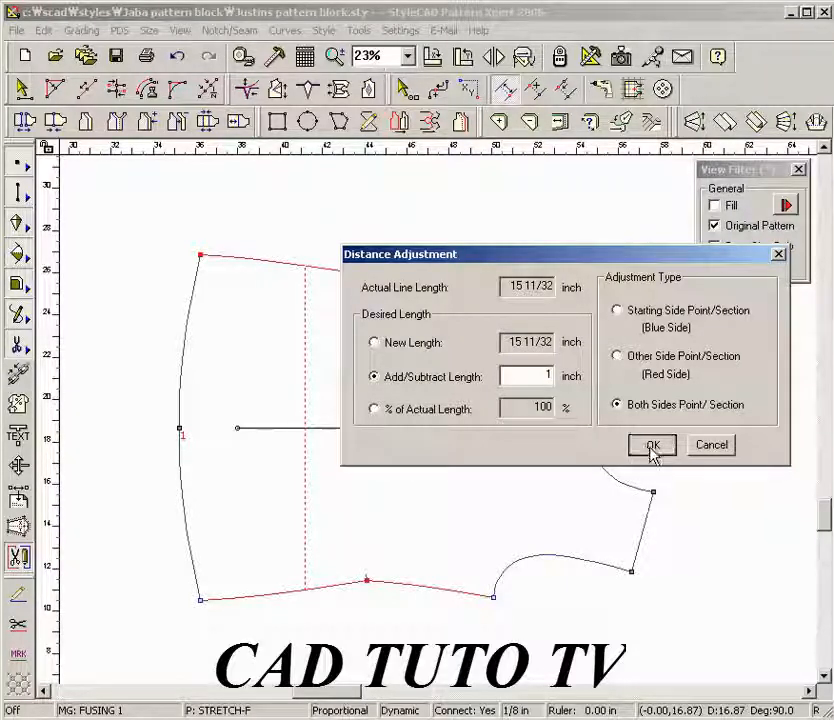
{"action": "left_click", "coordinate": [652, 444]}
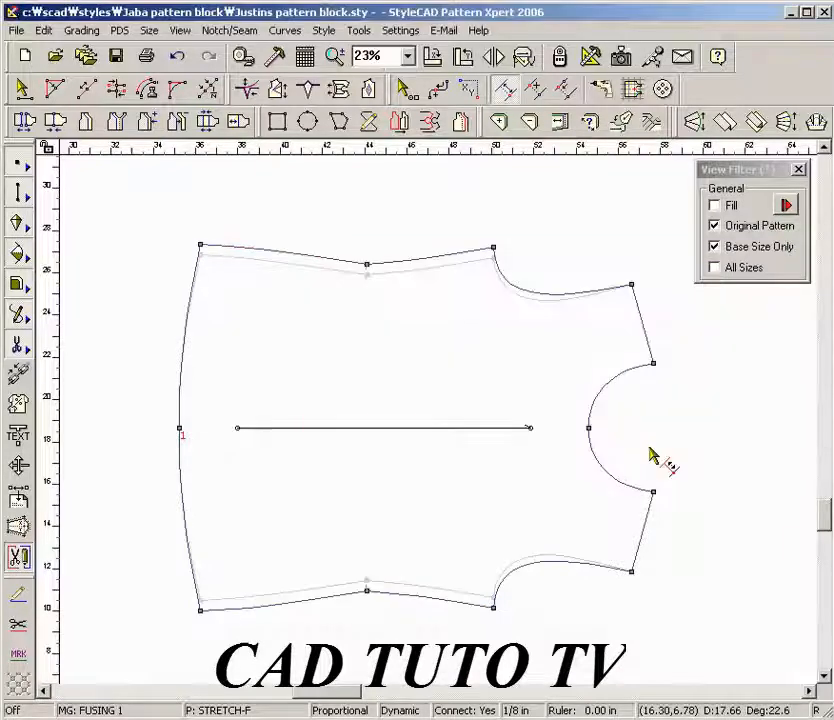
{"action": "mouse_move", "coordinate": [376, 336]}
{"action": "type", "text": "-1"}
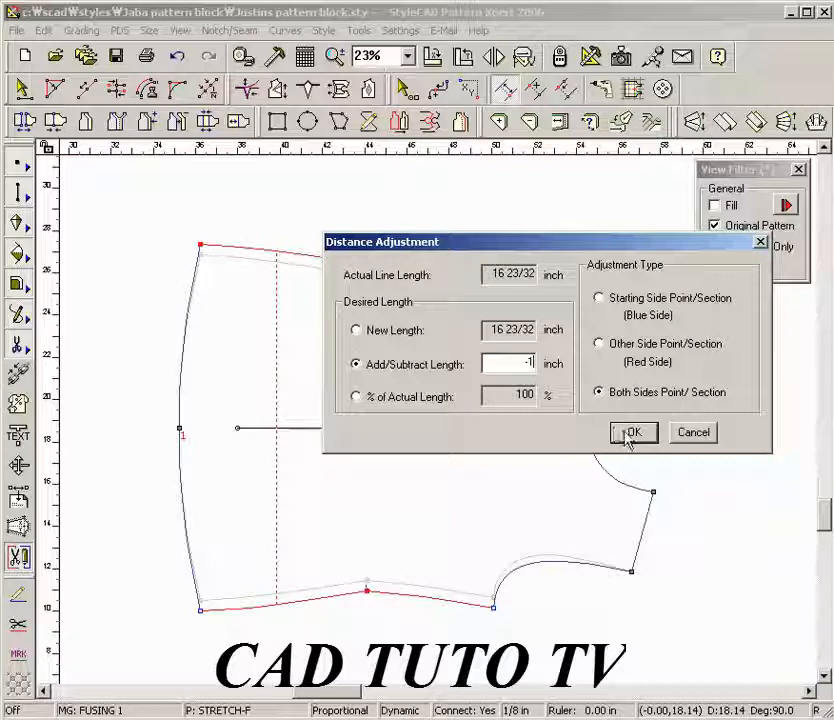
{"action": "left_click", "coordinate": [632, 432]}
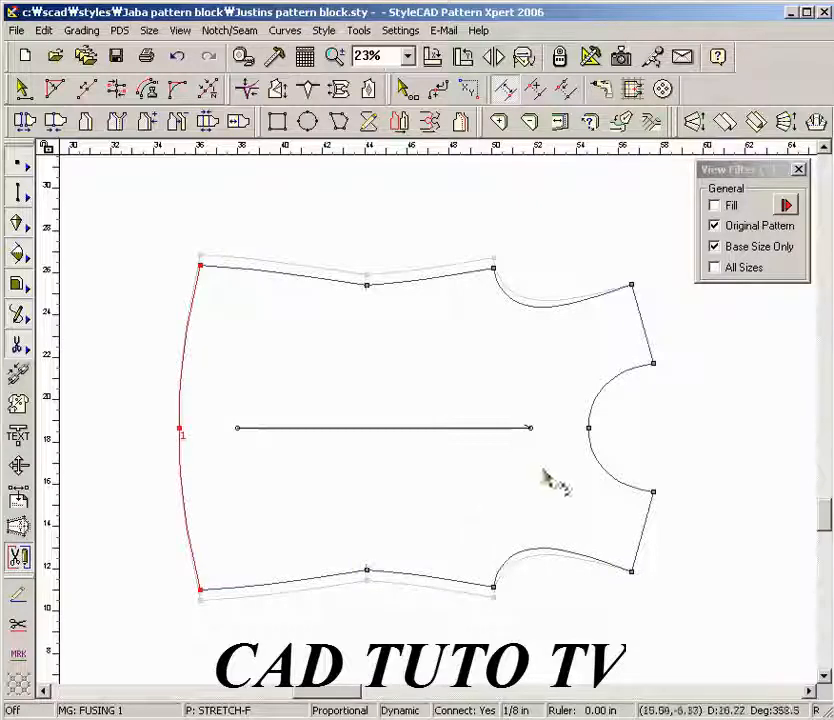
{"action": "mouse_move", "coordinate": [444, 460]}
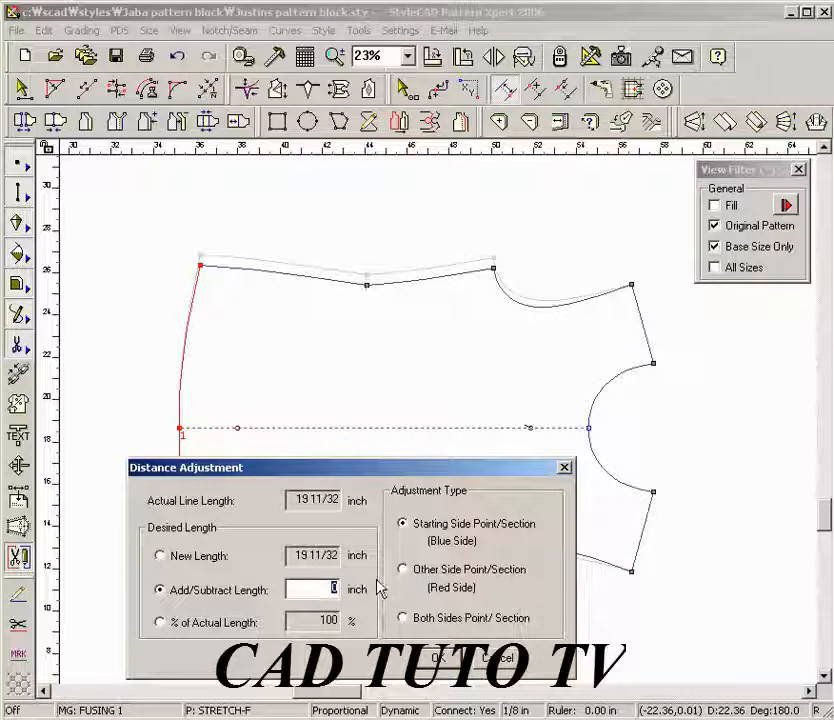
- Shorten the left edge by -1 inch from the Other Side Point (red side) and confirm
{"action": "type", "text": "-1"}
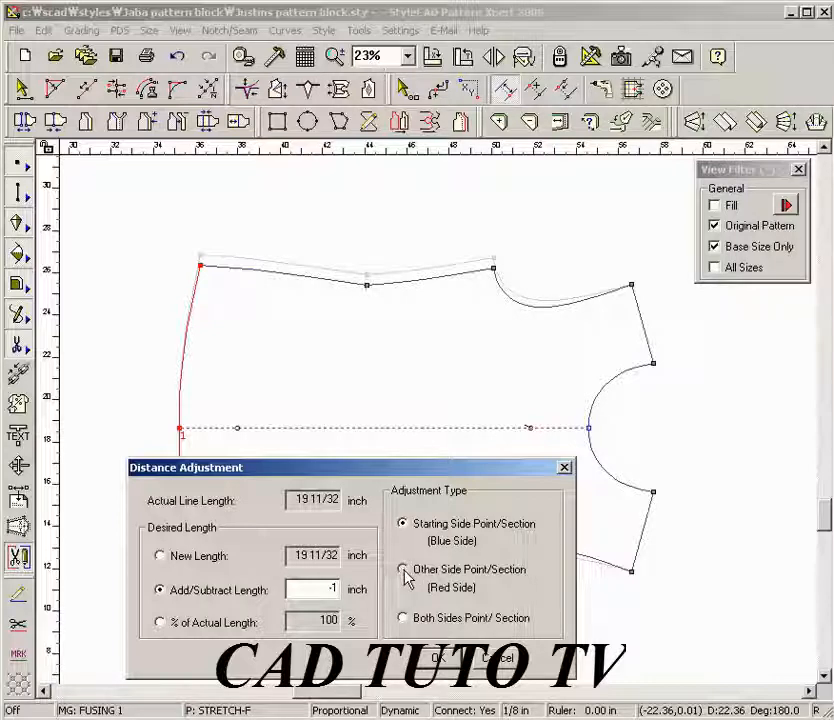
{"action": "left_click", "coordinate": [402, 568]}
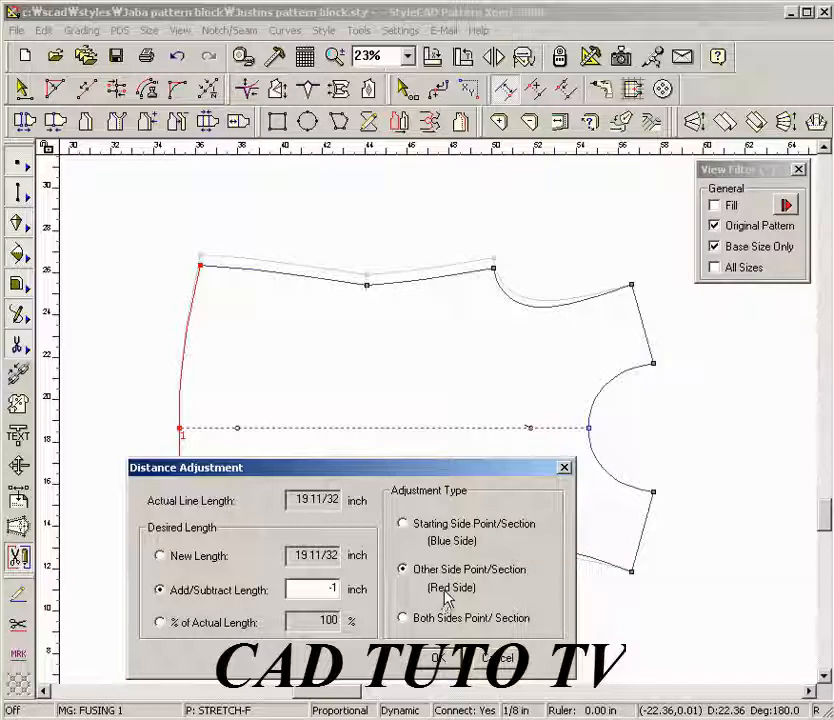
{"action": "mouse_move", "coordinate": [180, 276]}
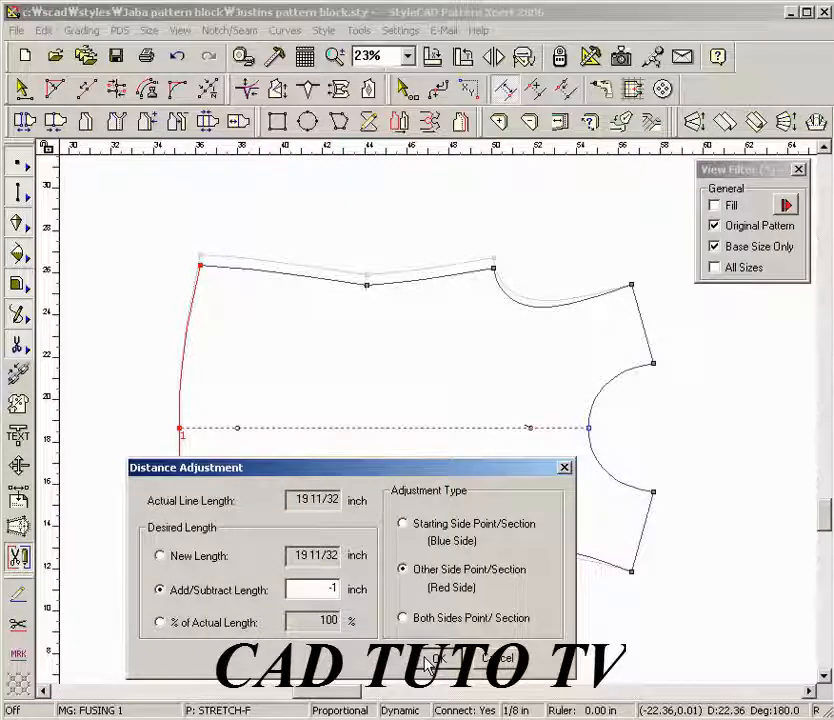
{"action": "left_click", "coordinate": [436, 656]}
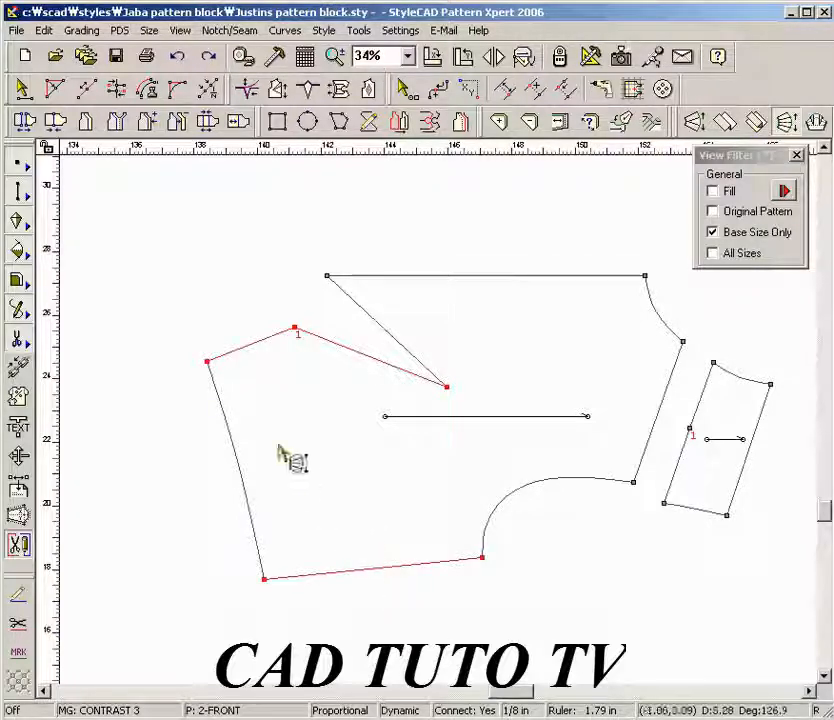
{"action": "mouse_move", "coordinate": [210, 376]}
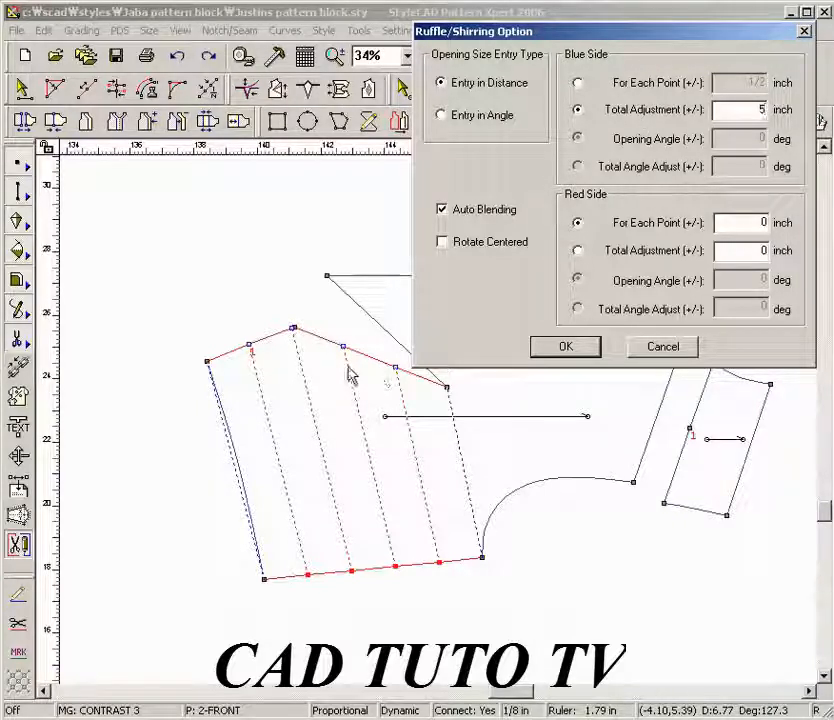
{"action": "mouse_move", "coordinate": [362, 370]}
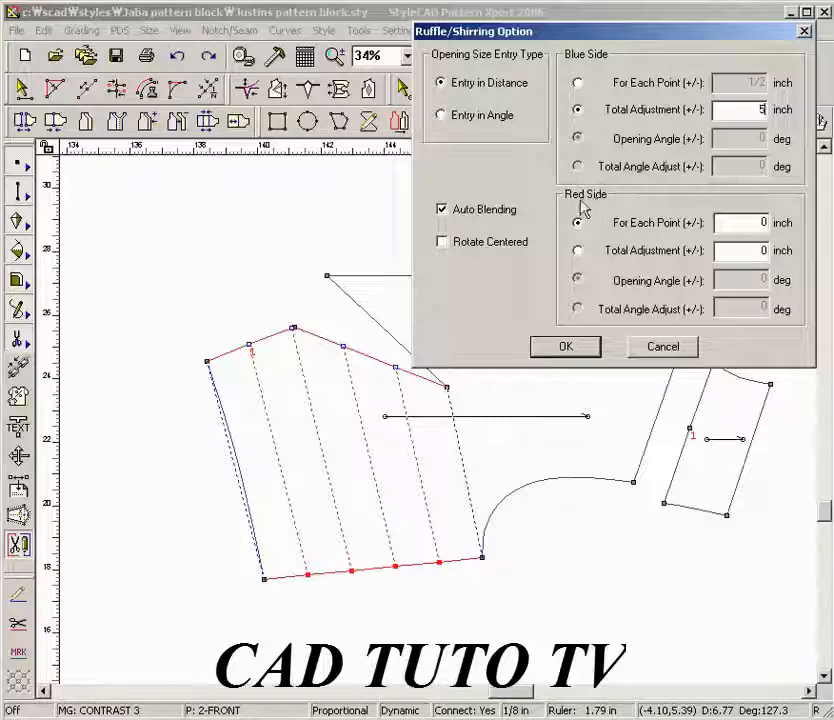
- Apply a 5-inch Ruffle/Shirring spread to the front piece's lower edge with Auto Blending off
{"action": "left_click", "coordinate": [576, 222]}
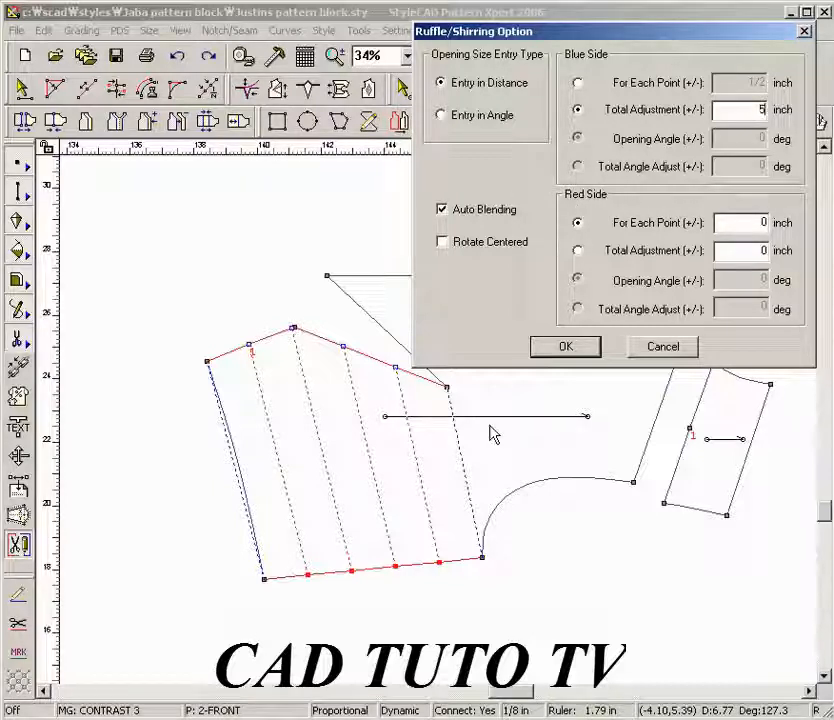
{"action": "mouse_move", "coordinate": [436, 568]}
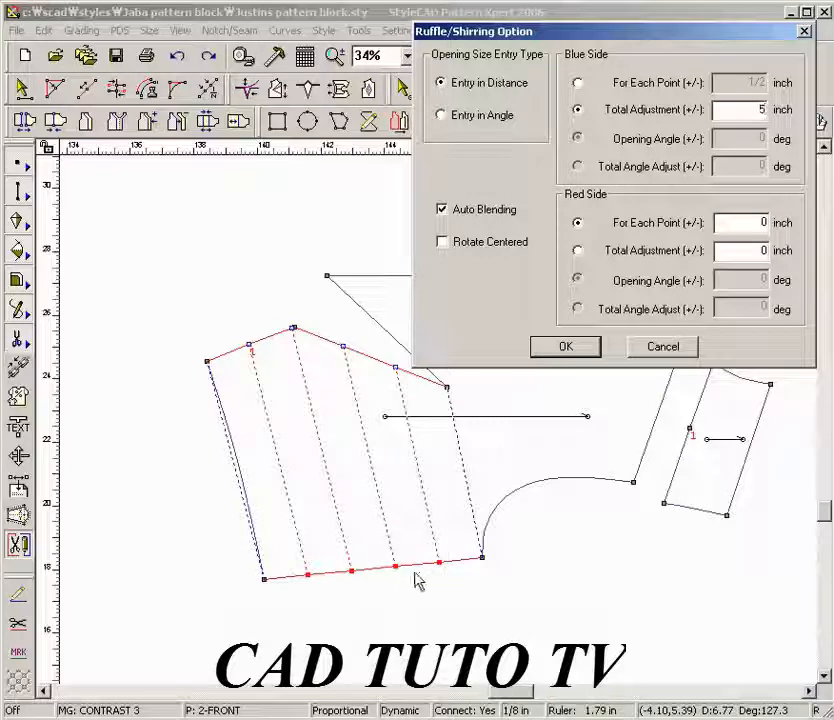
{"action": "mouse_move", "coordinate": [490, 308]}
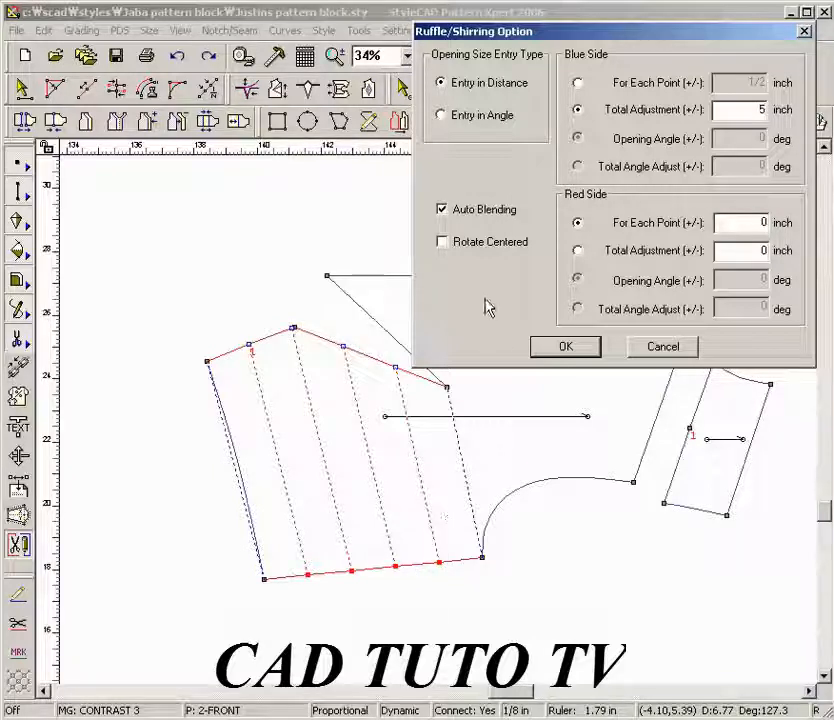
{"action": "left_click", "coordinate": [442, 208]}
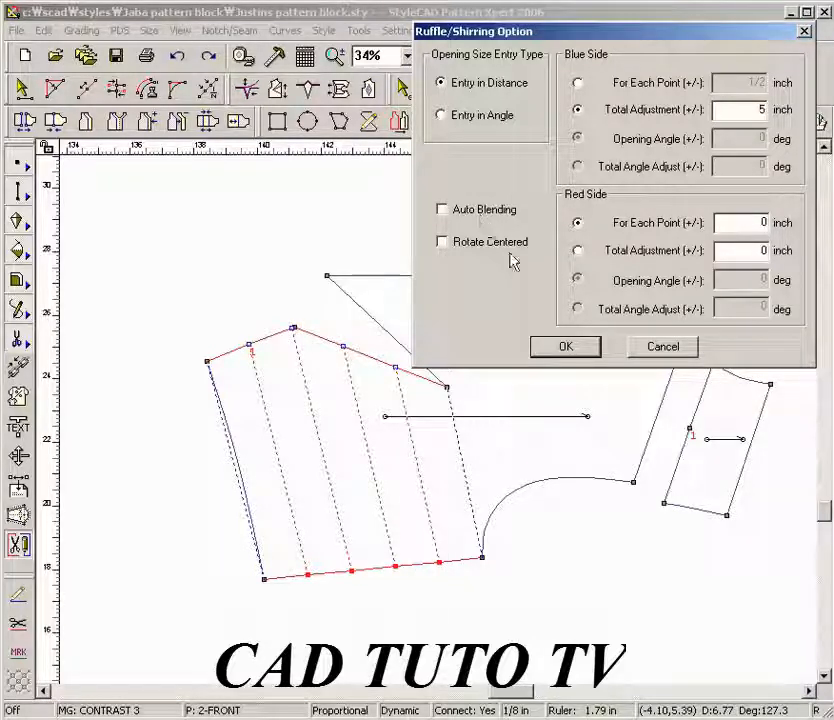
{"action": "left_click", "coordinate": [564, 346]}
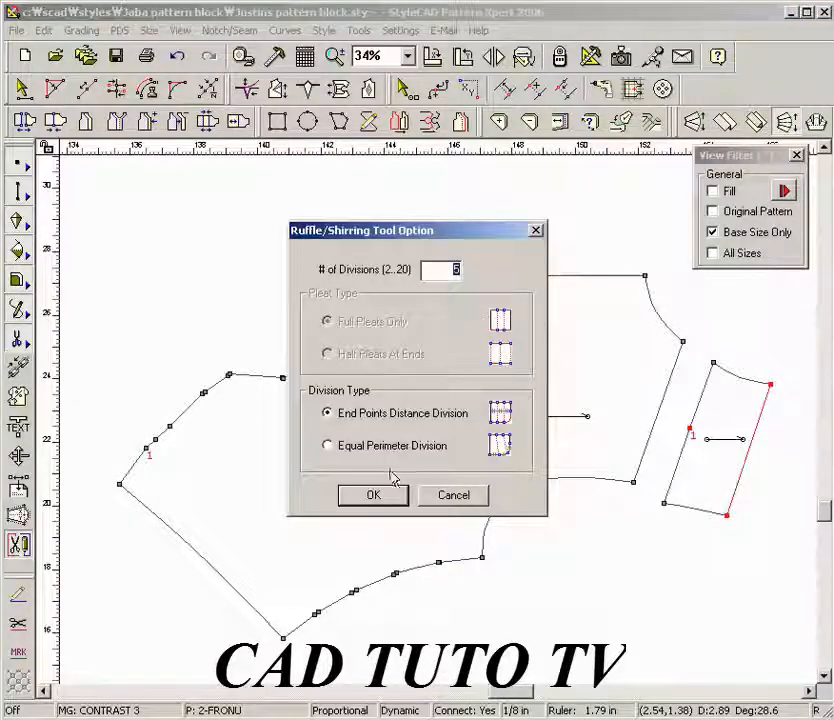
- Spread the strip by a 1.5-inch total adjustment with Rotate Centered and confirm
{"action": "left_click", "coordinate": [372, 496]}
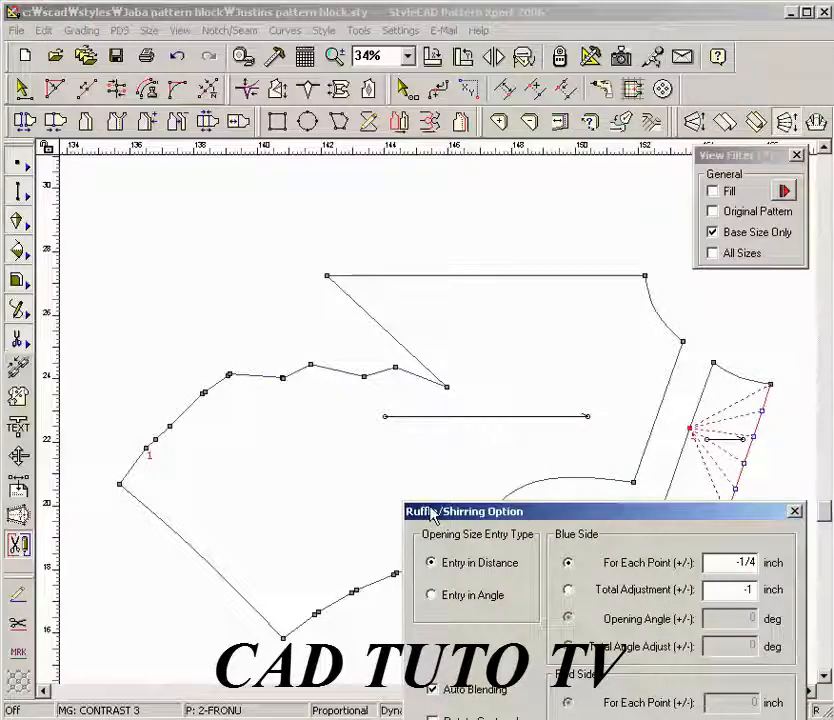
{"action": "mouse_move", "coordinate": [200, 204]}
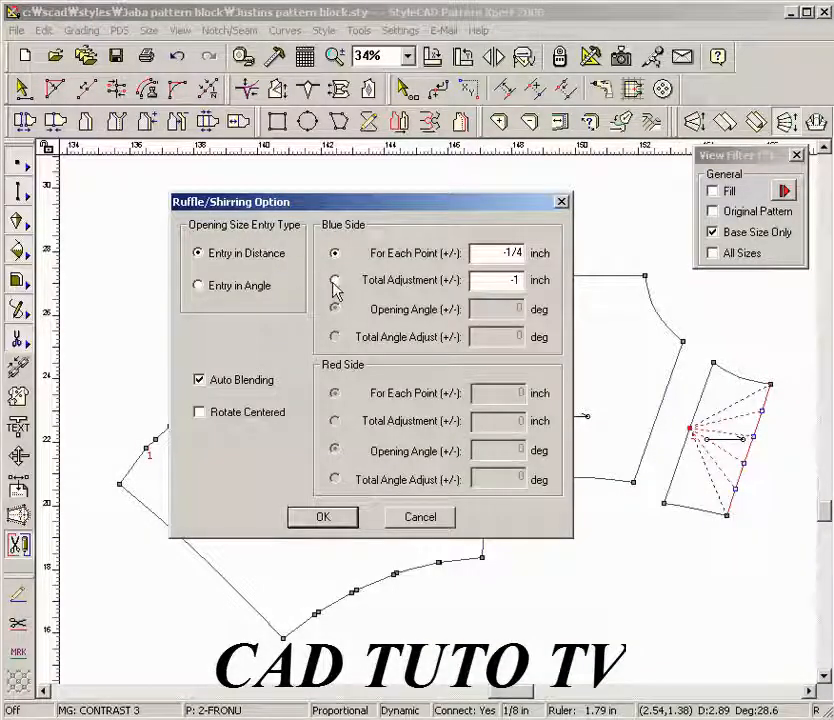
{"action": "left_click", "coordinate": [336, 280]}
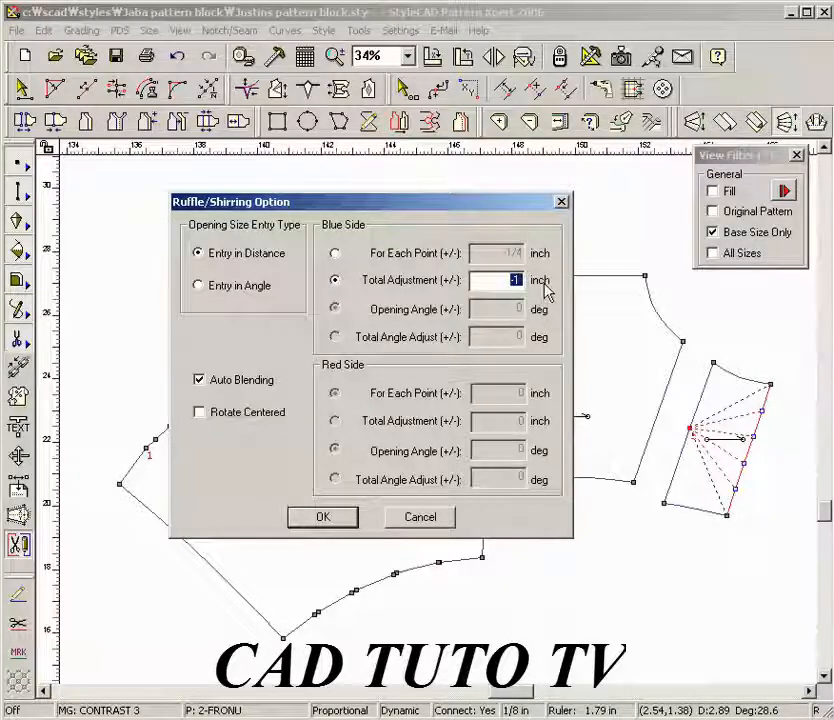
{"action": "type", "text": "1.5"}
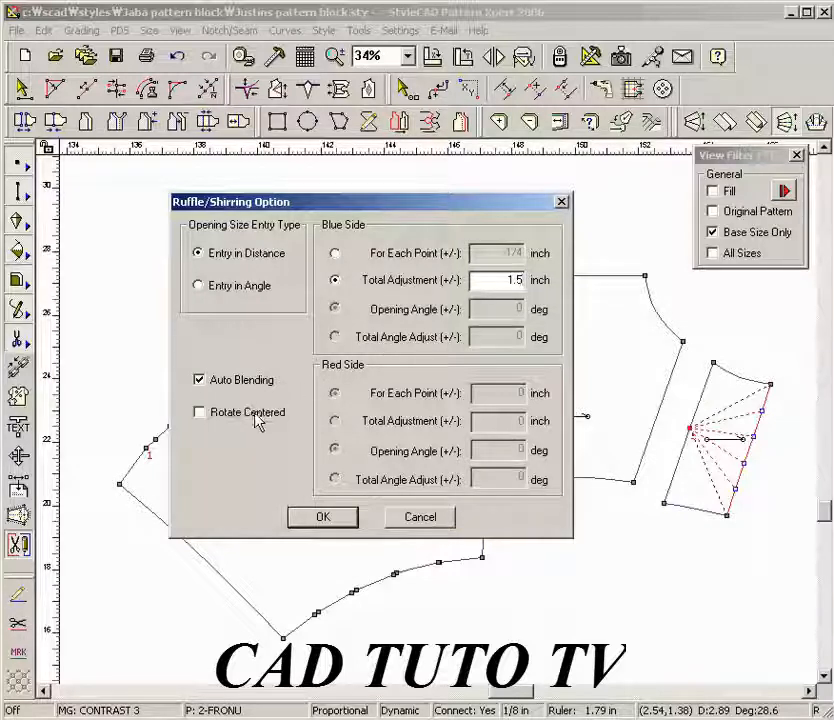
{"action": "left_click", "coordinate": [200, 412]}
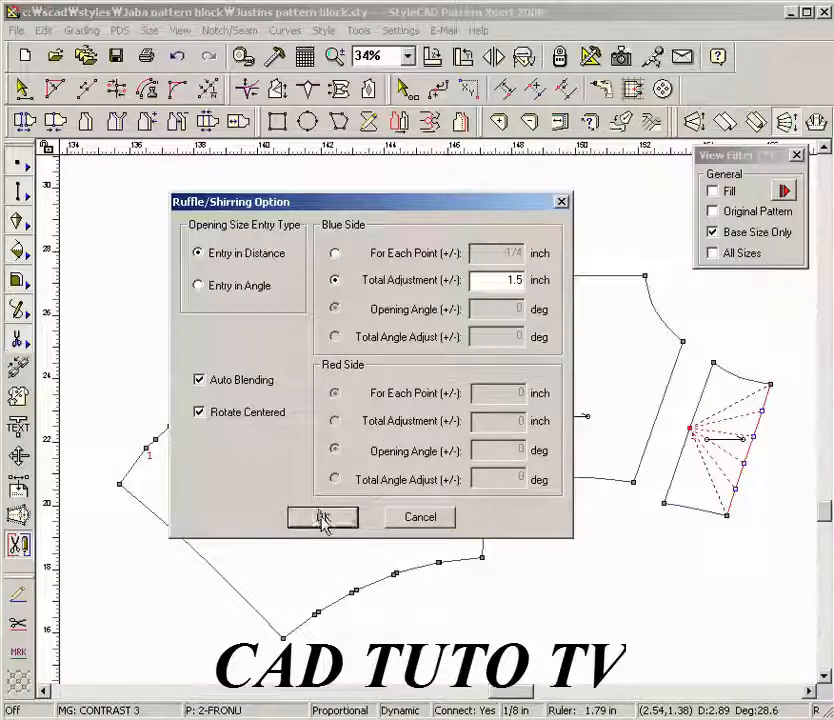
{"action": "left_click", "coordinate": [322, 516]}
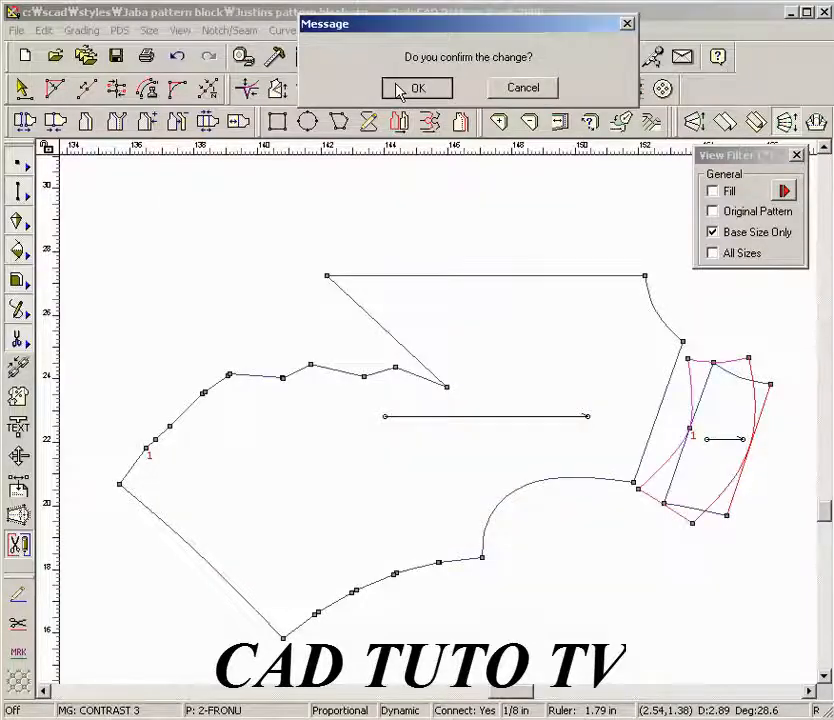
{"action": "left_click", "coordinate": [416, 88]}
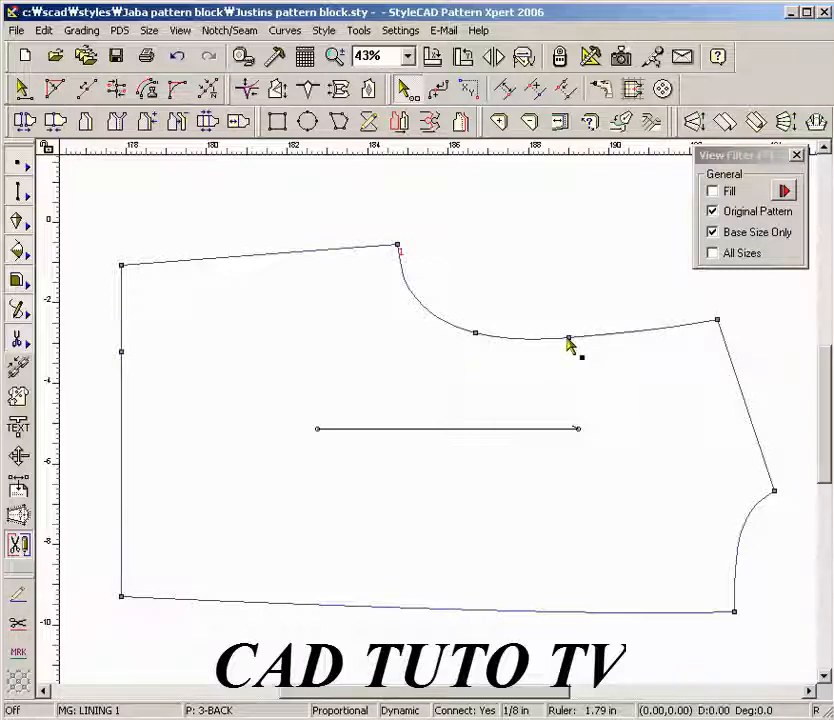
{"action": "mouse_move", "coordinate": [572, 610]}
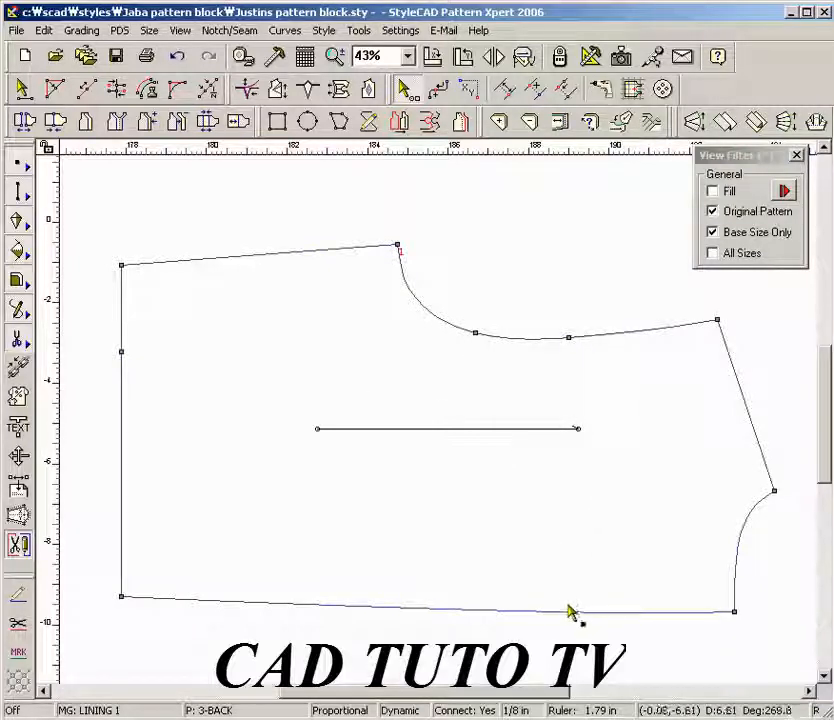
{"action": "mouse_move", "coordinate": [576, 616]}
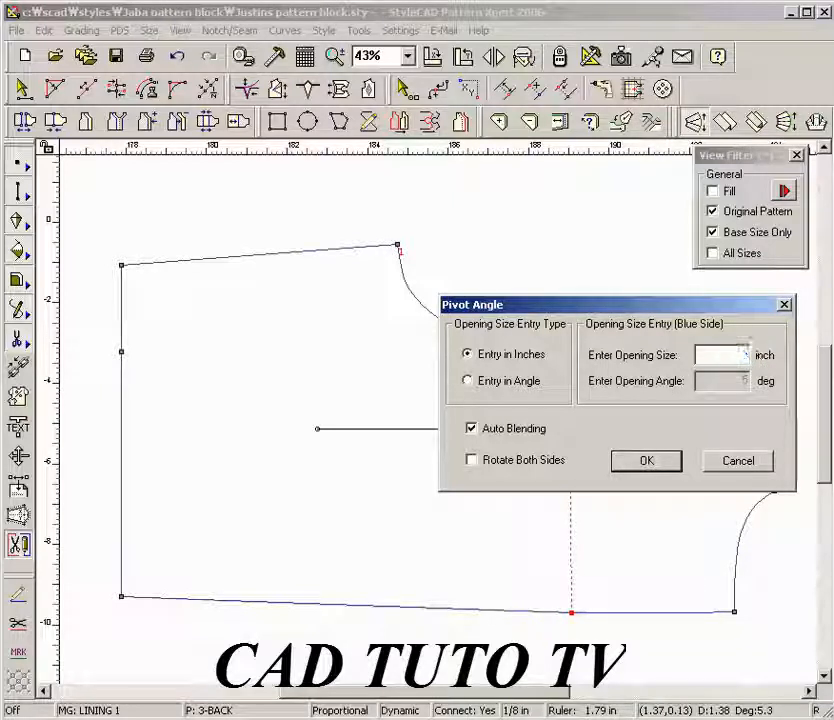
- Pivot the back lining block with a -0.38 inch opening, Auto Blending off, and confirm
{"action": "type", "text": "-0.38"}
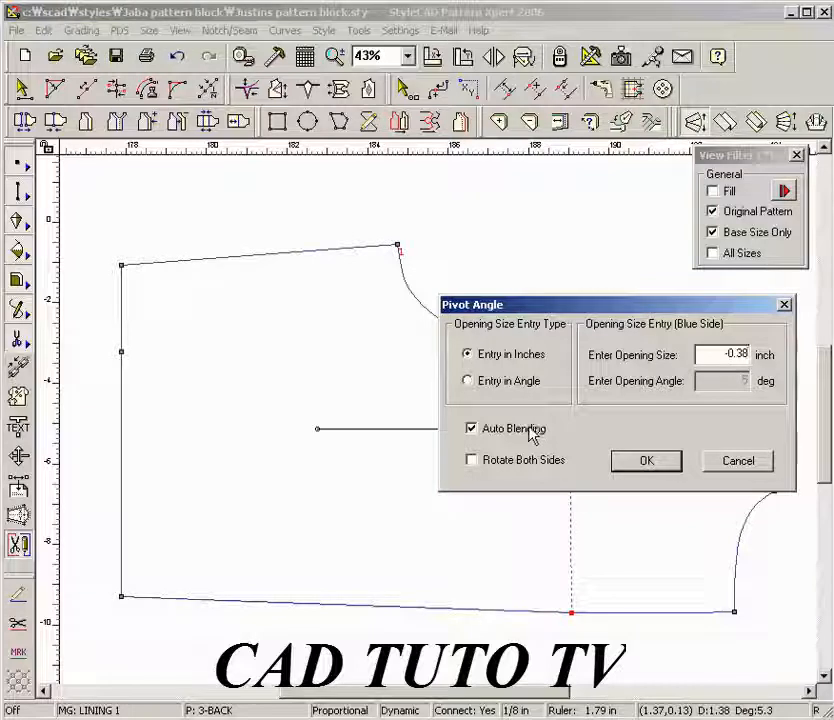
{"action": "left_click", "coordinate": [472, 428]}
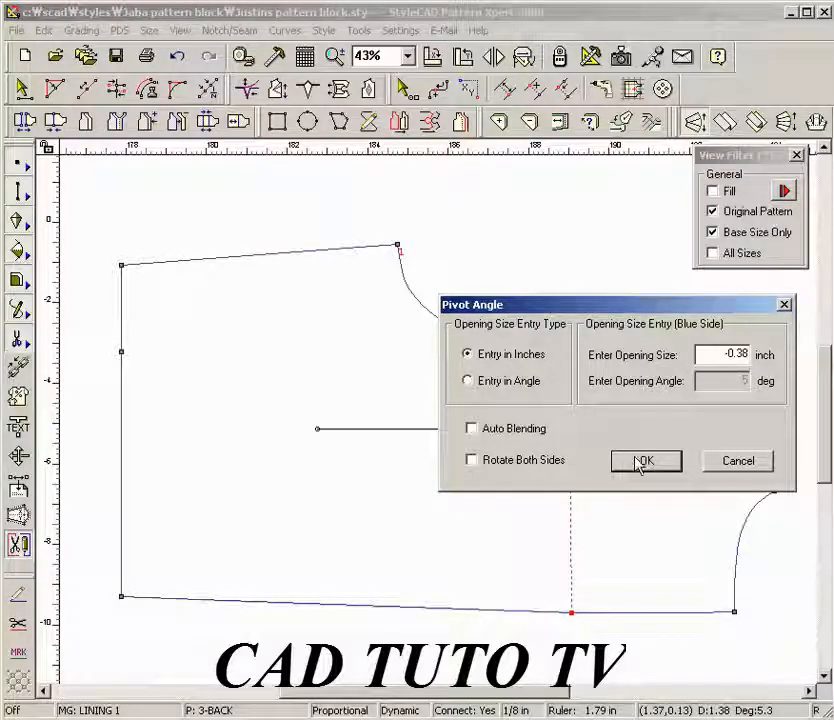
{"action": "left_click", "coordinate": [644, 460]}
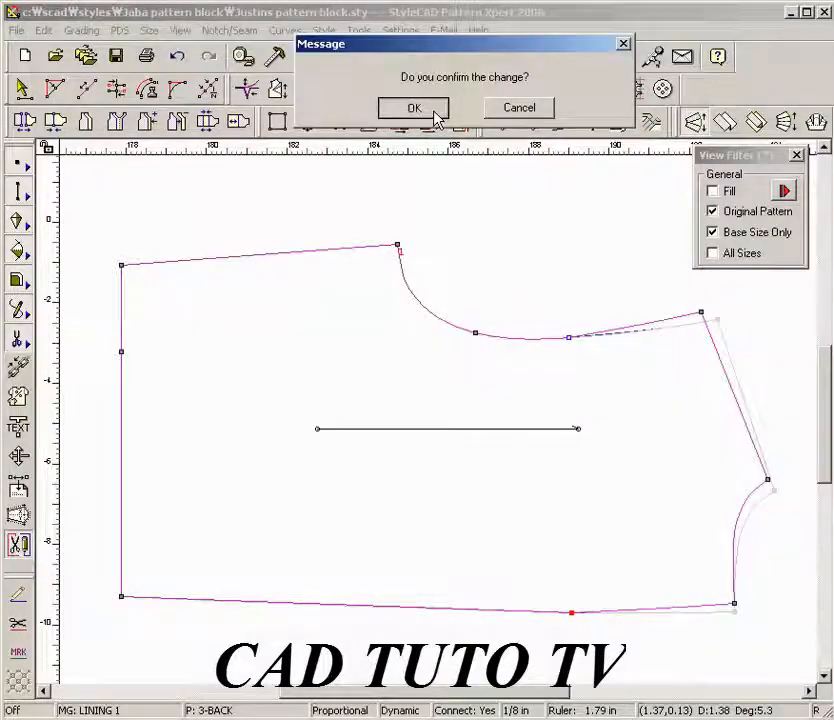
{"action": "left_click", "coordinate": [412, 108]}
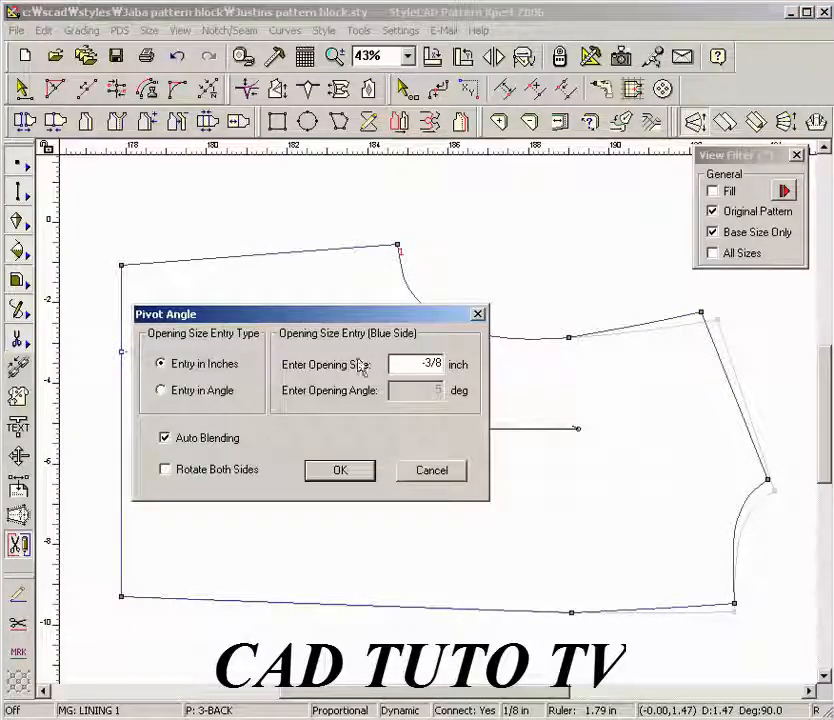
- Pivot again to open a 1.5-inch wedge and confirm the change
{"action": "triple_click", "coordinate": [418, 364]}
{"action": "type", "text": "1.5"}
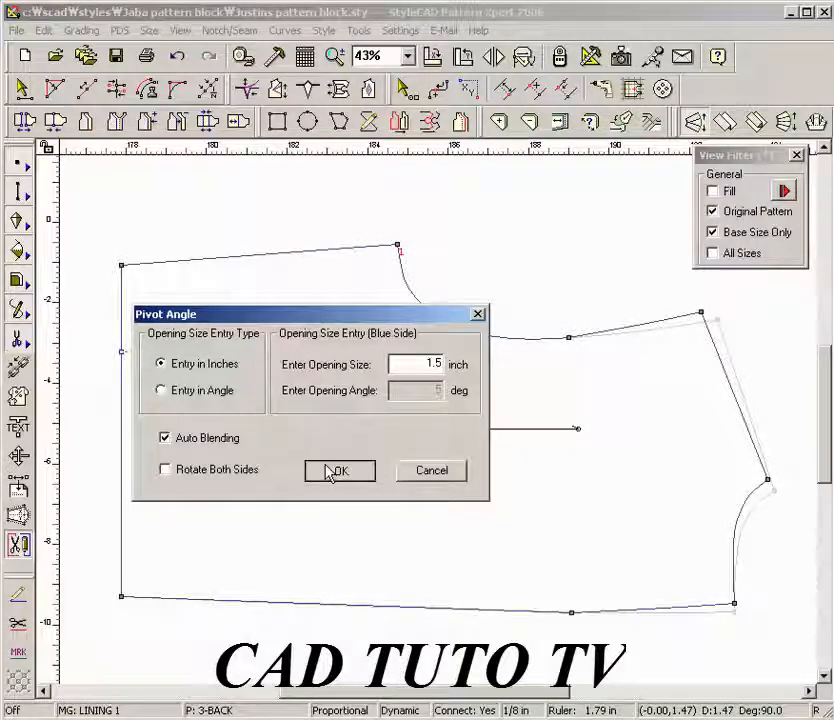
{"action": "left_click", "coordinate": [340, 472]}
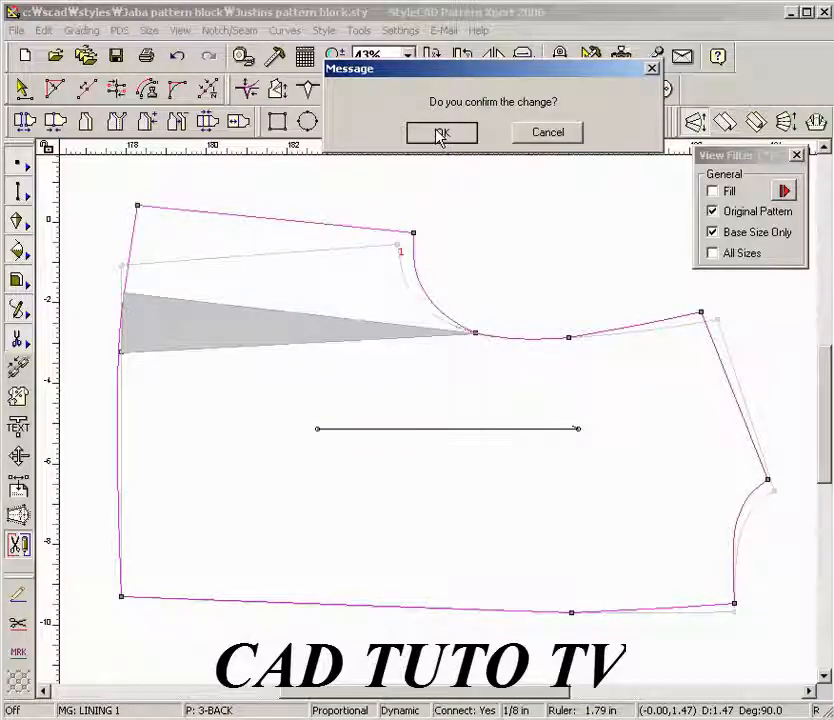
{"action": "left_click", "coordinate": [442, 132]}
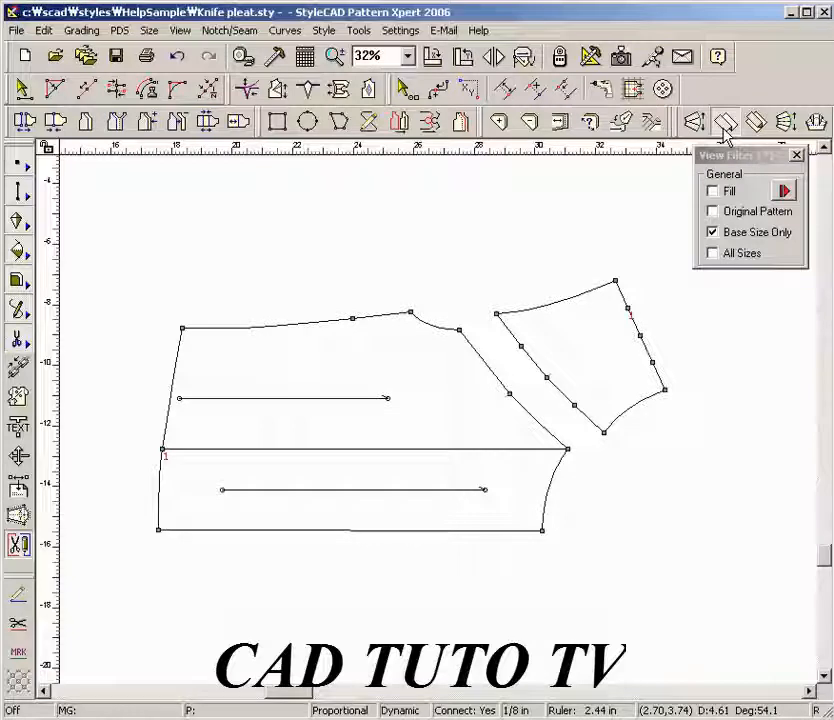
{"action": "mouse_move", "coordinate": [596, 390]}
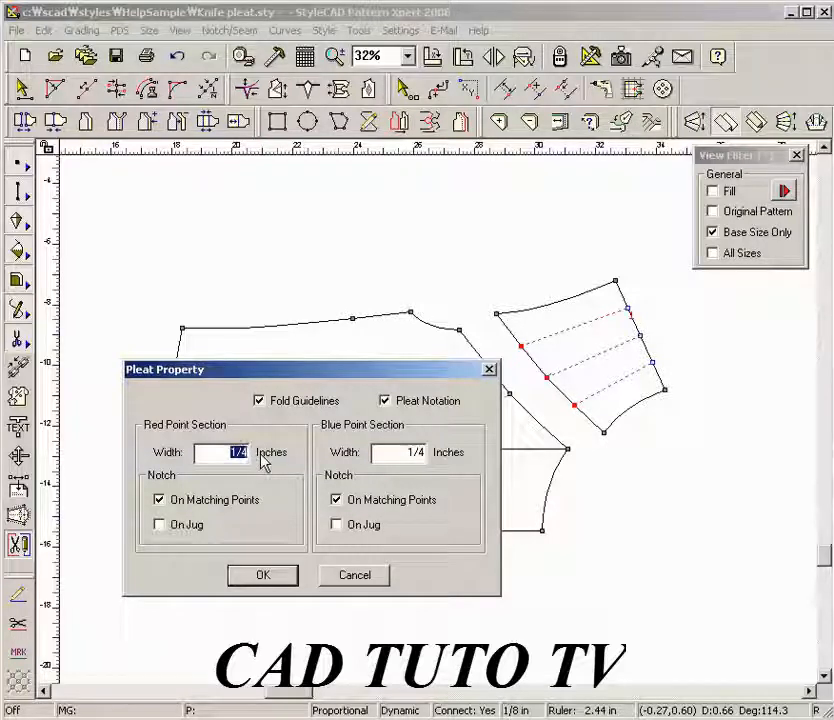
- Set the knife pleat red width to 0.3 inch on the angled piece and confirm
{"action": "type", "text": "0.38"}
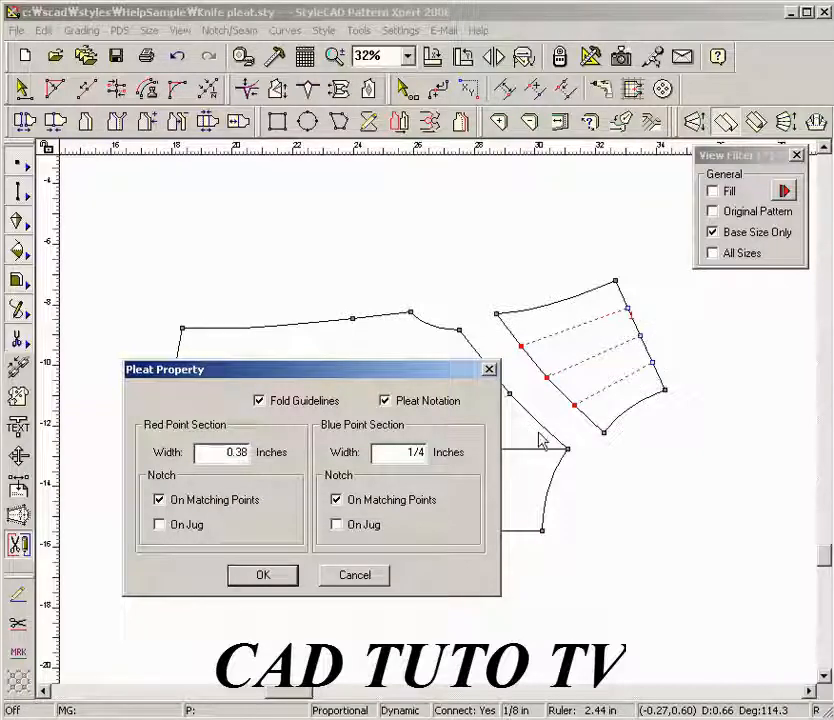
{"action": "left_click", "coordinate": [262, 574]}
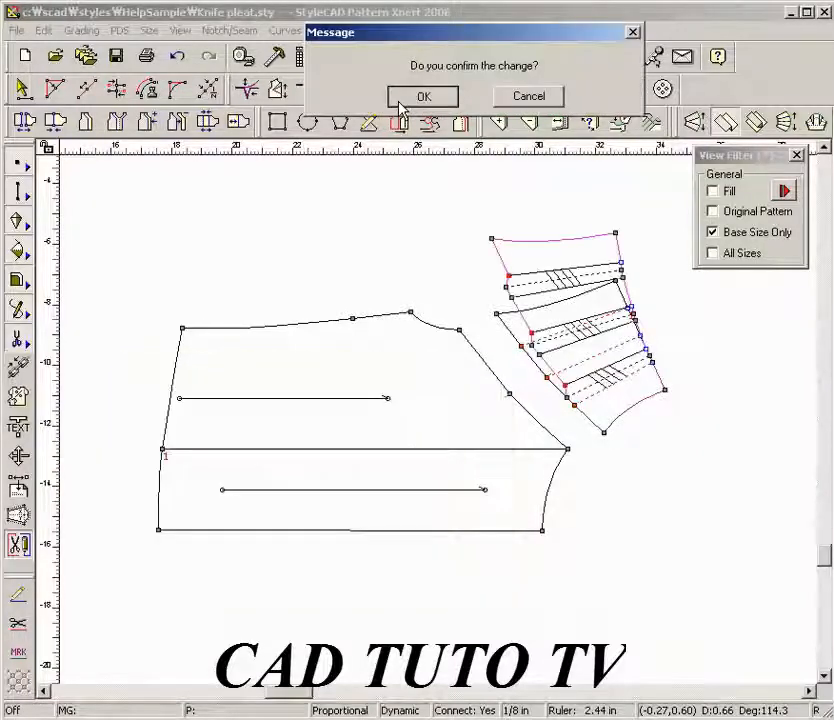
{"action": "left_click", "coordinate": [422, 96]}
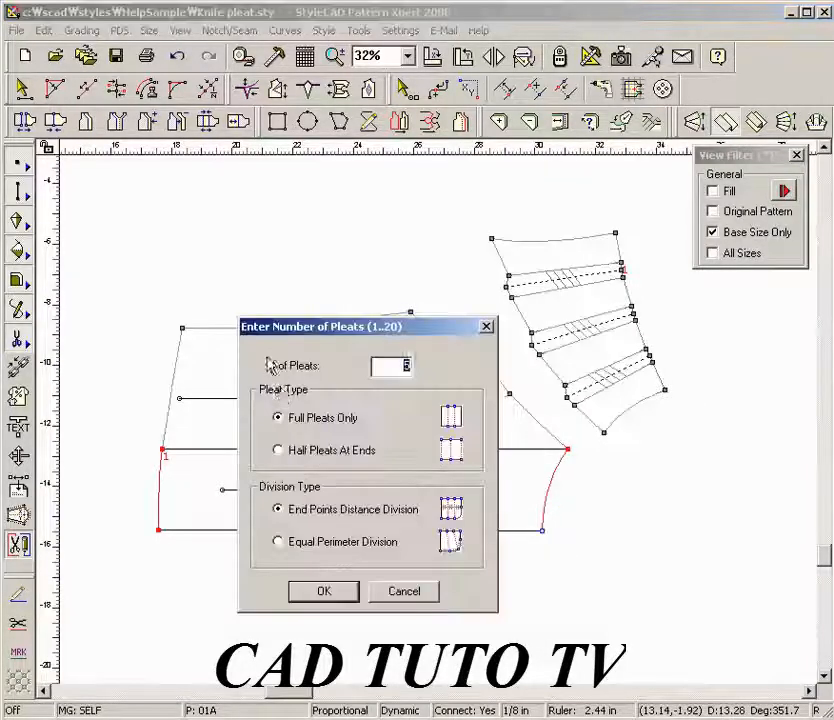
- Set 6 pleats with Half Pleats At Ends and apply 0.25-inch pleat widths
{"action": "left_click", "coordinate": [390, 364]}
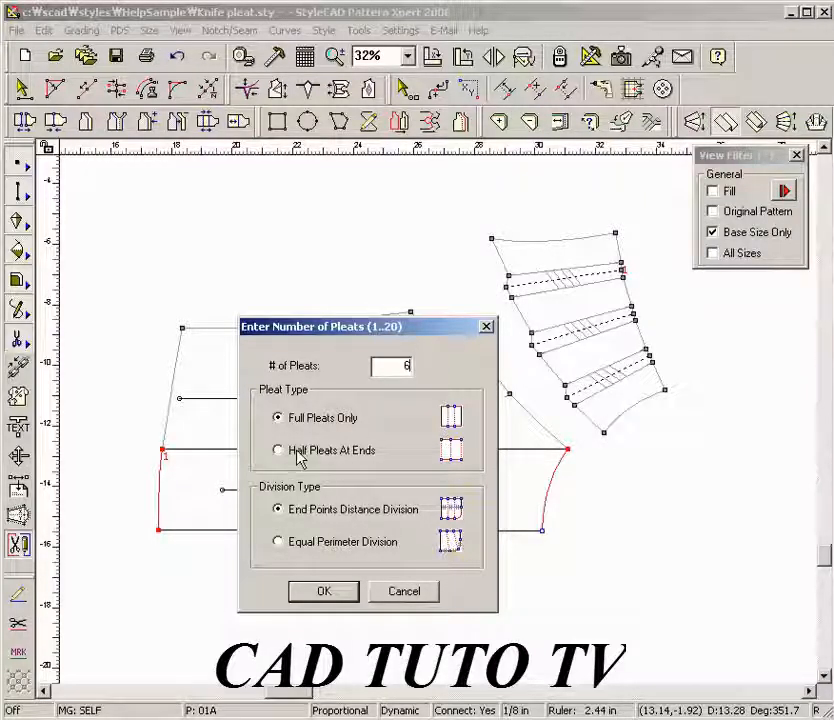
{"action": "left_click", "coordinate": [278, 450]}
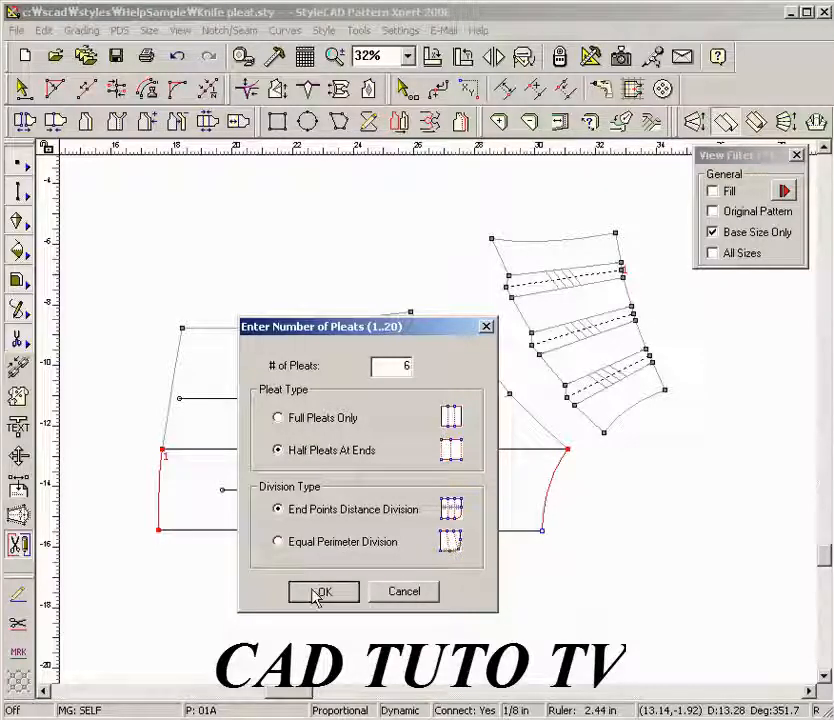
{"action": "left_click", "coordinate": [322, 592]}
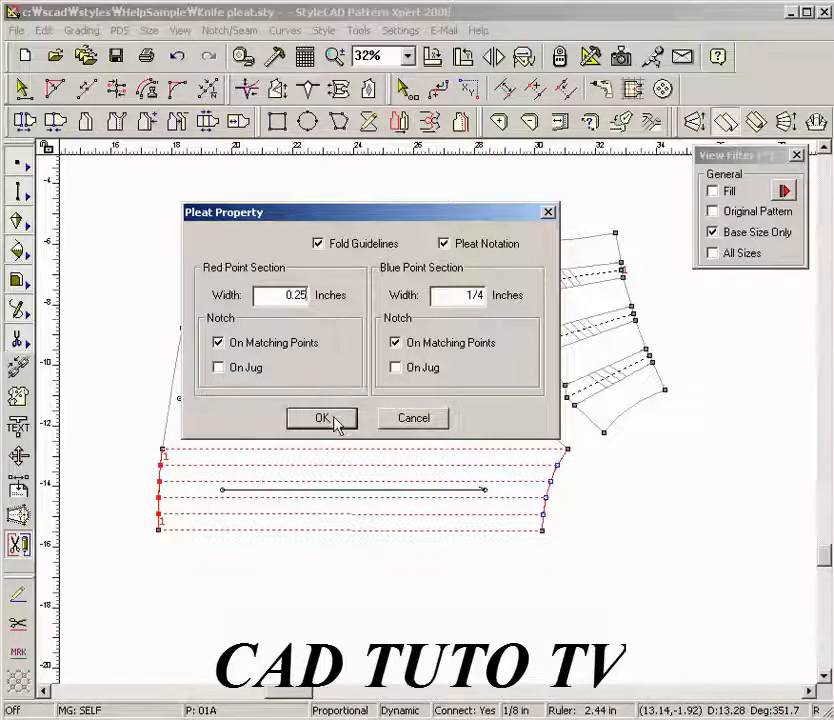
{"action": "left_click", "coordinate": [320, 418]}
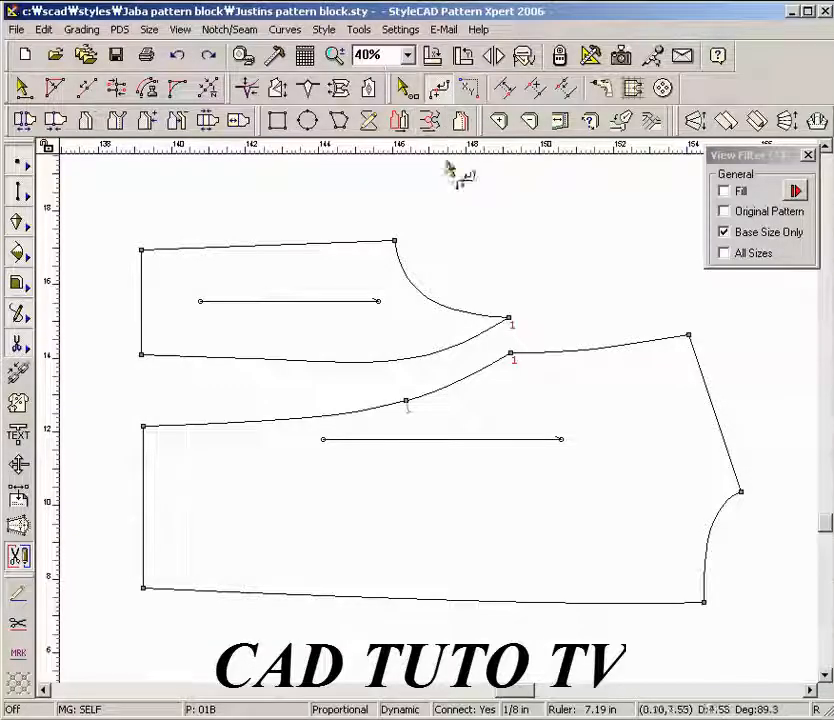
{"action": "mouse_move", "coordinate": [456, 372]}
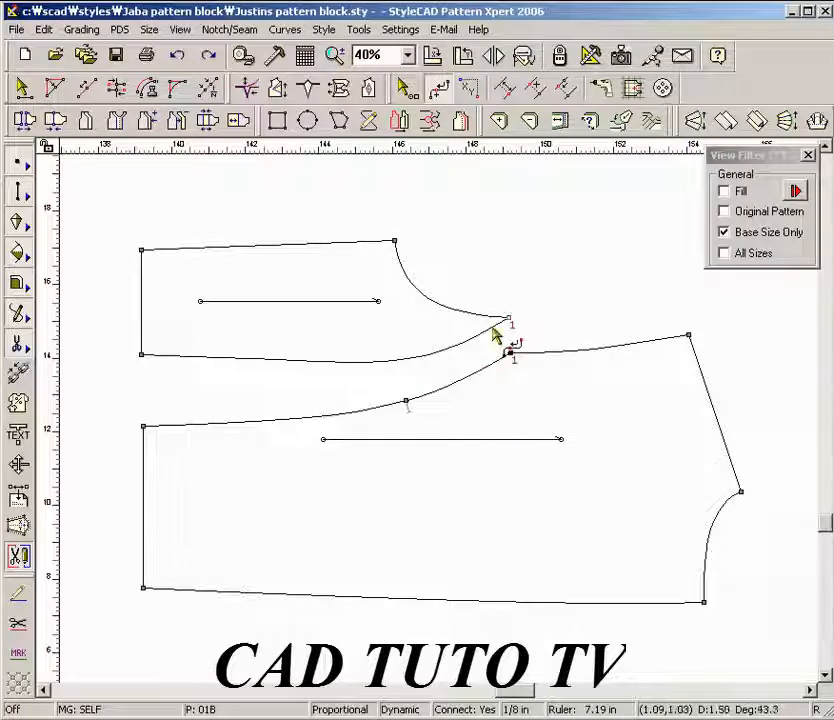
- Insert a new point 3 1/8 inches clockwise from the chosen curve point with a selected point type
{"action": "left_click", "coordinate": [496, 332]}
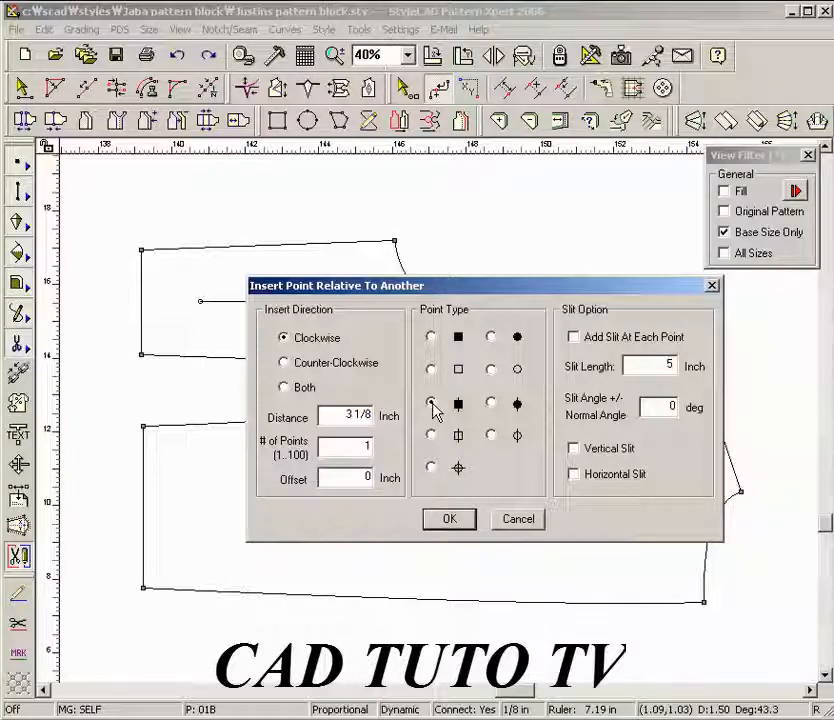
{"action": "left_click", "coordinate": [430, 402]}
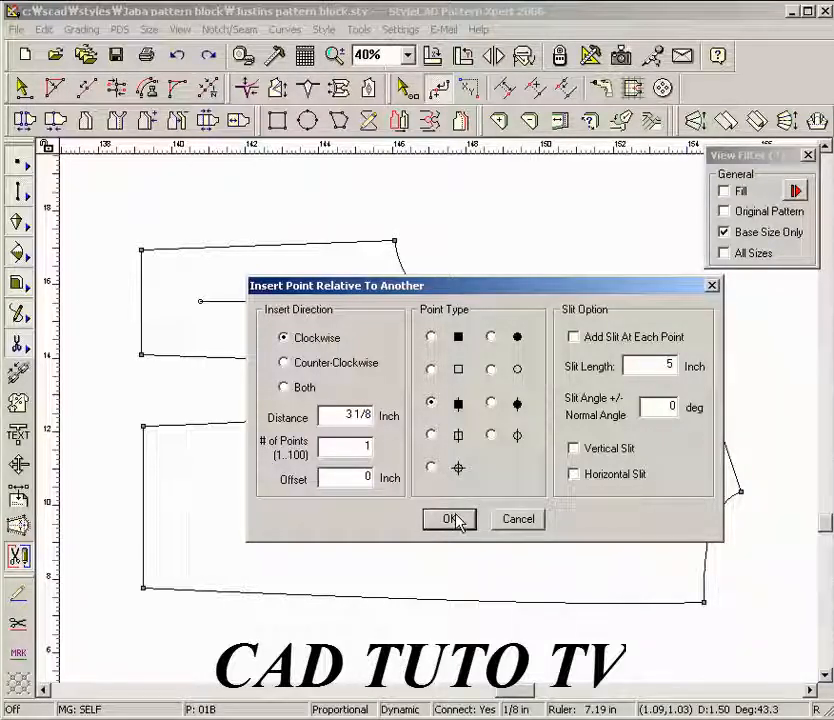
{"action": "left_click", "coordinate": [448, 520]}
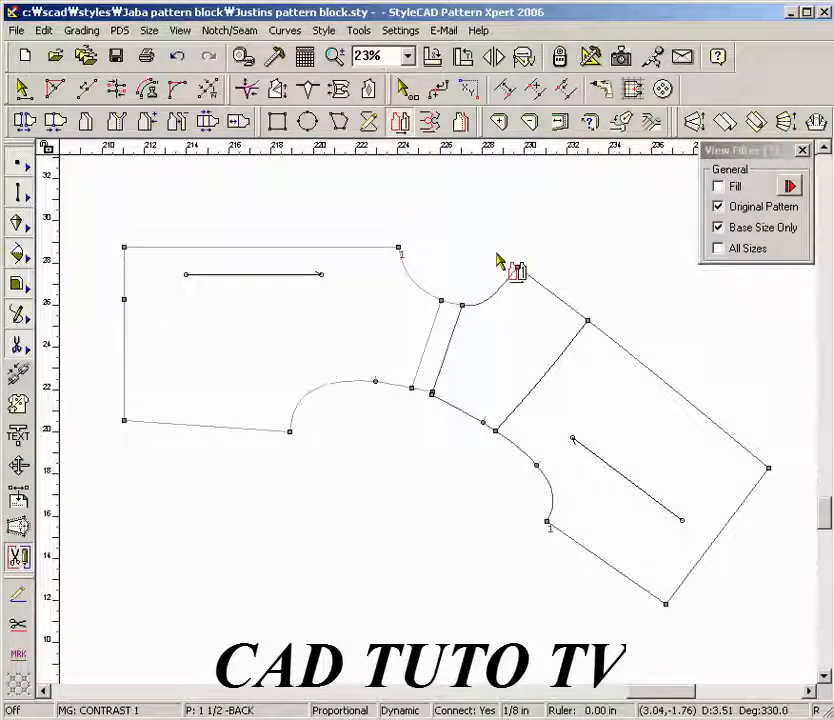
{"action": "mouse_move", "coordinate": [544, 312]}
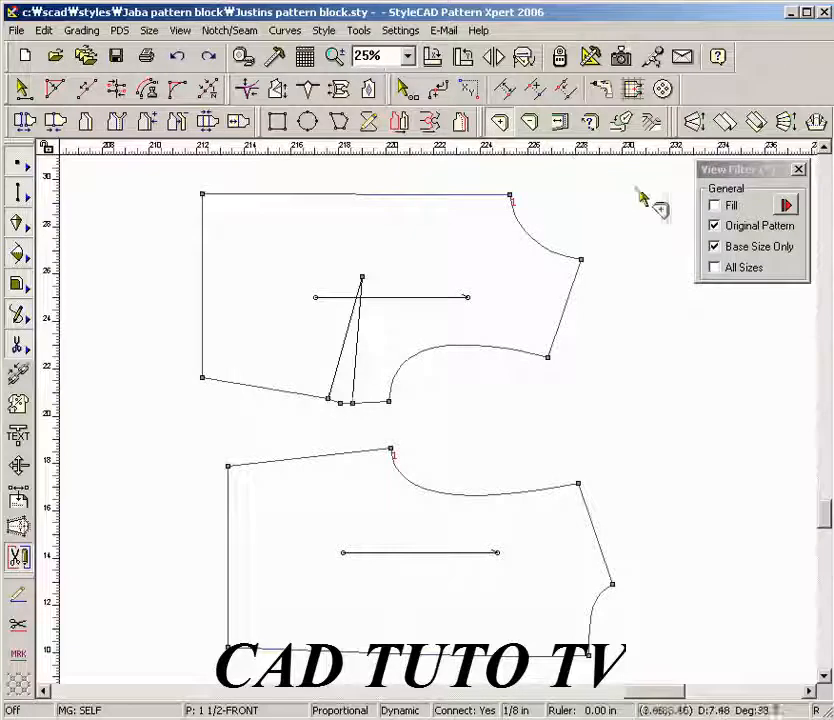
- Add seam allowance to both pieces and widen it to 1.5 along the left edges
{"action": "left_click", "coordinate": [714, 204]}
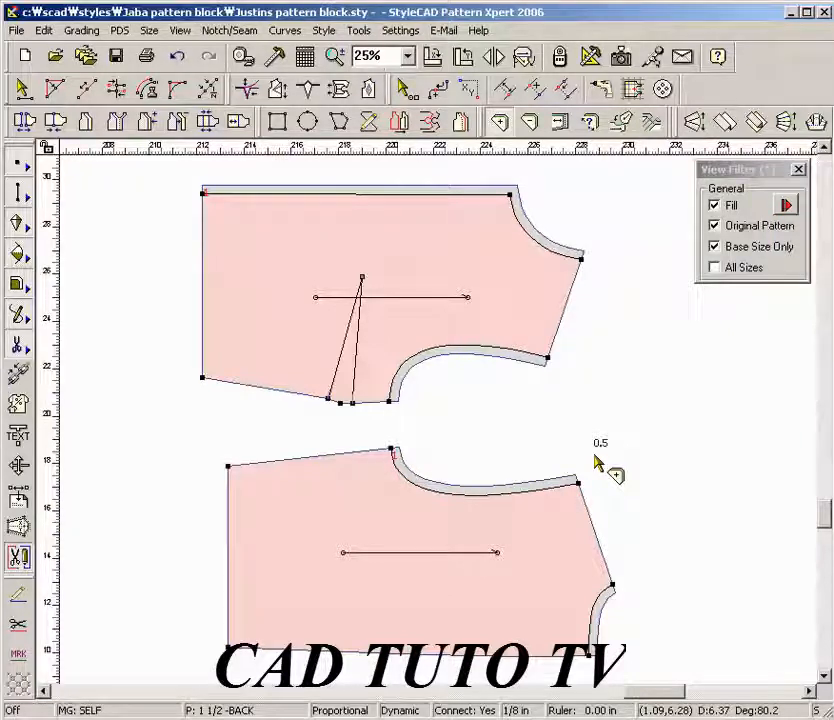
{"action": "mouse_move", "coordinate": [336, 336]}
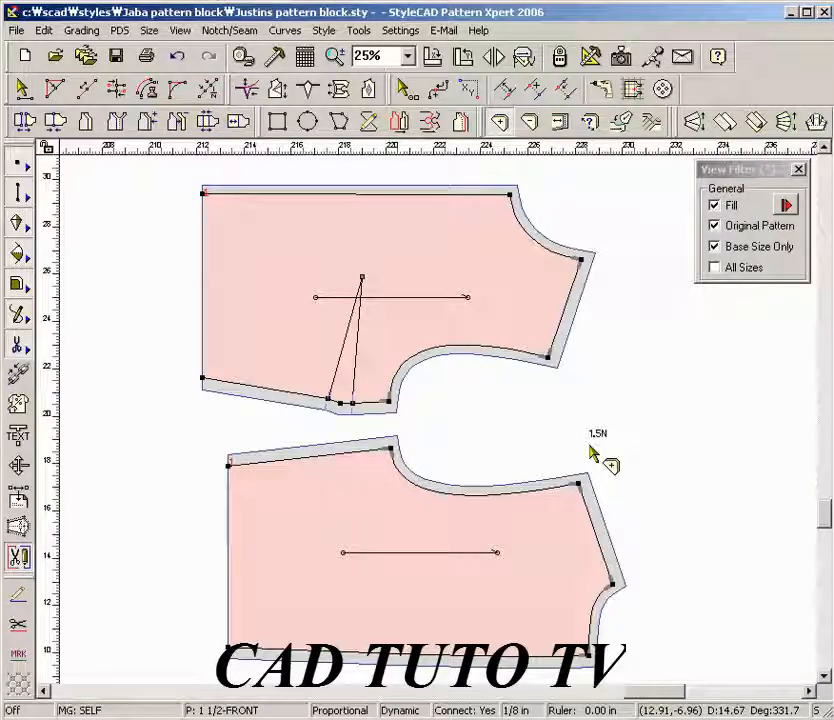
{"action": "mouse_move", "coordinate": [170, 290]}
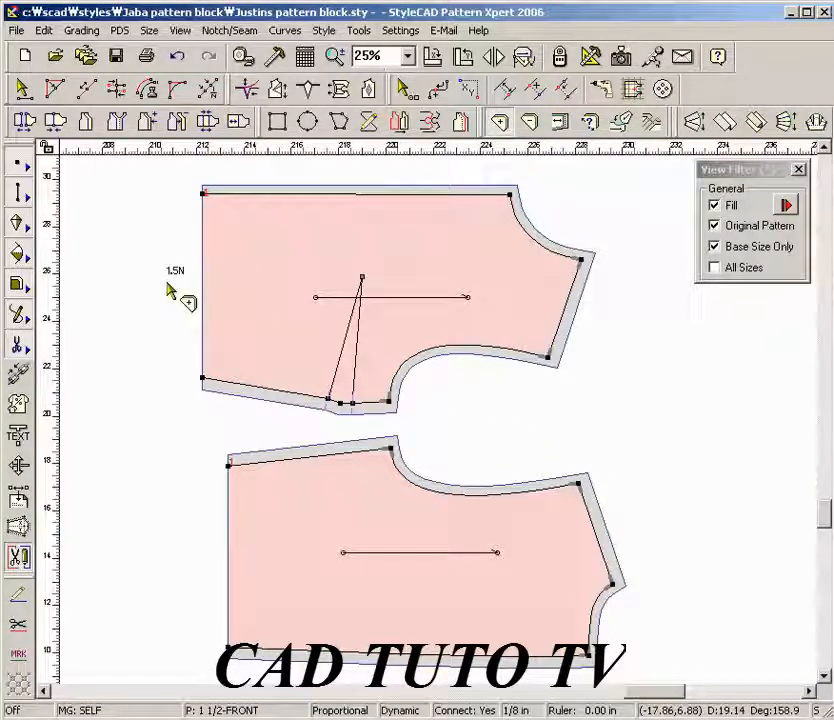
{"action": "left_click_drag", "start_coordinate": [170, 290], "coordinate": [280, 536]}
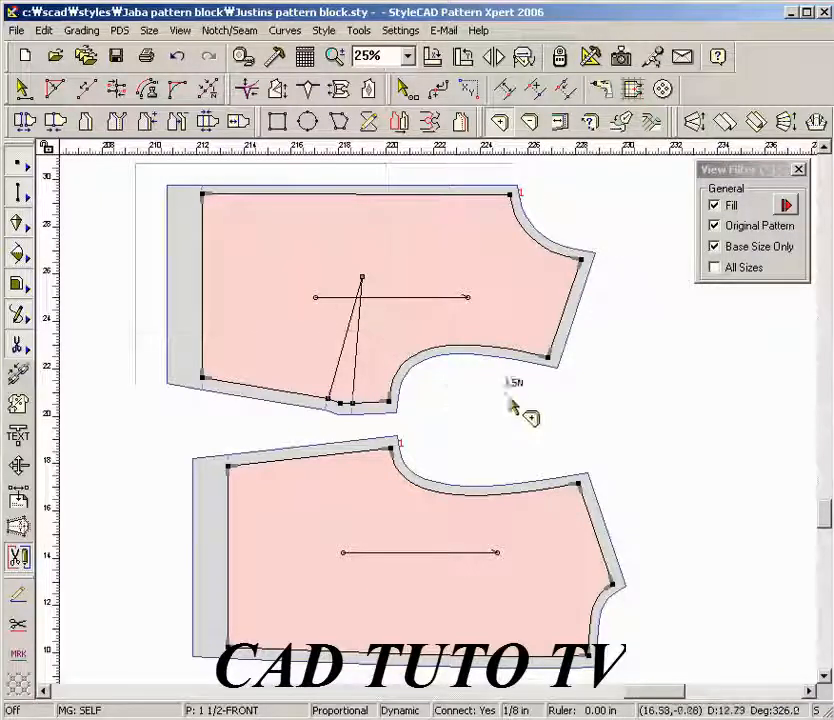
- Zoom in on the front piece to inspect the widened 1.5 seam allowance corners
{"action": "scroll", "scroll_direction": "down", "scroll_amount": 3}
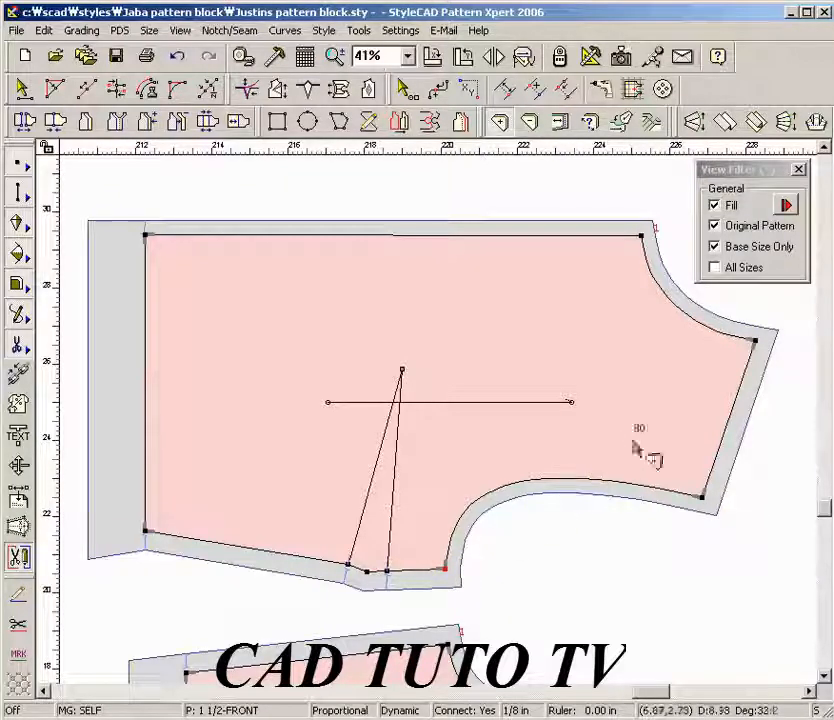
{"action": "mouse_move", "coordinate": [750, 376]}
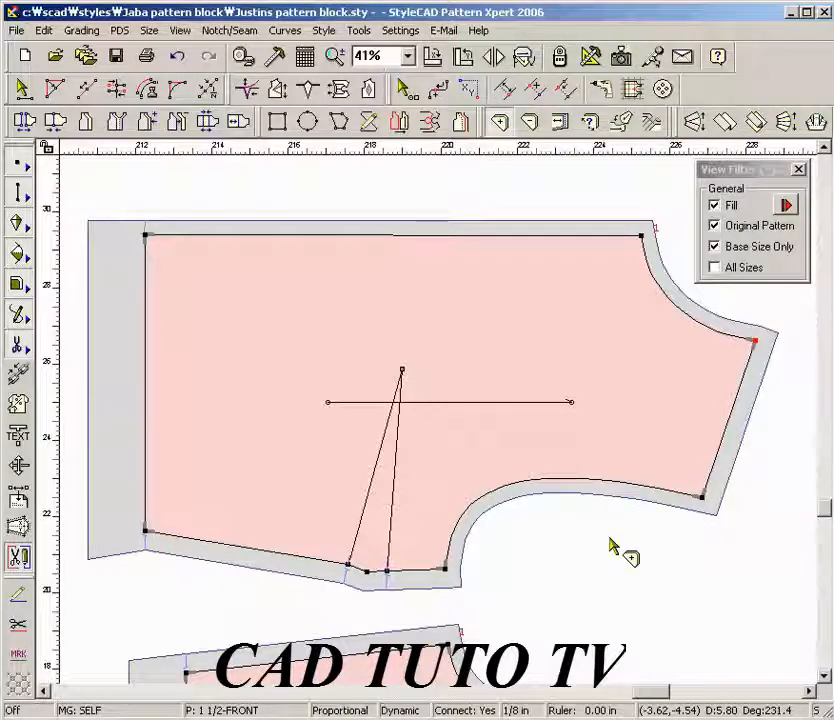
{"action": "mouse_move", "coordinate": [550, 568]}
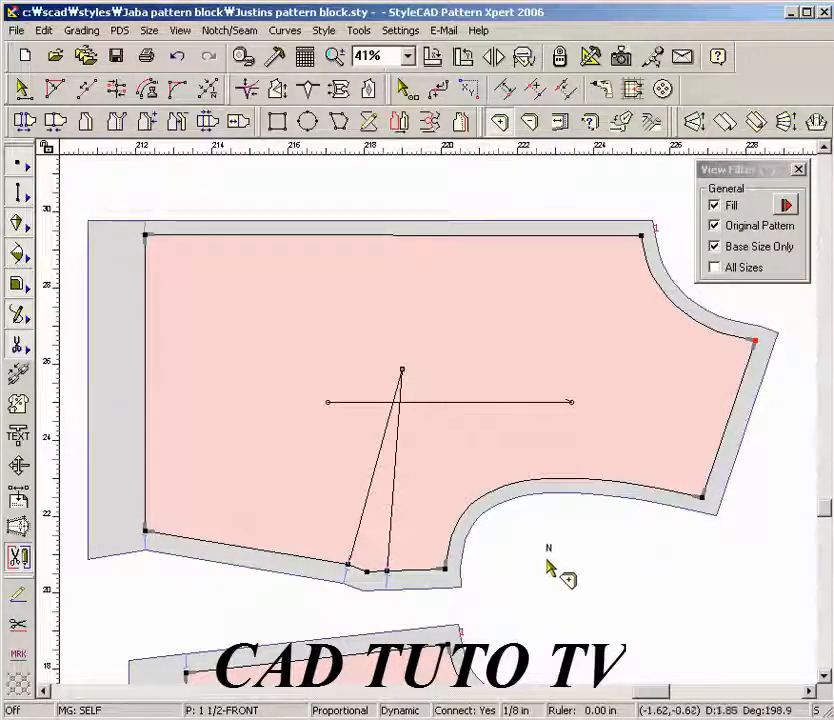